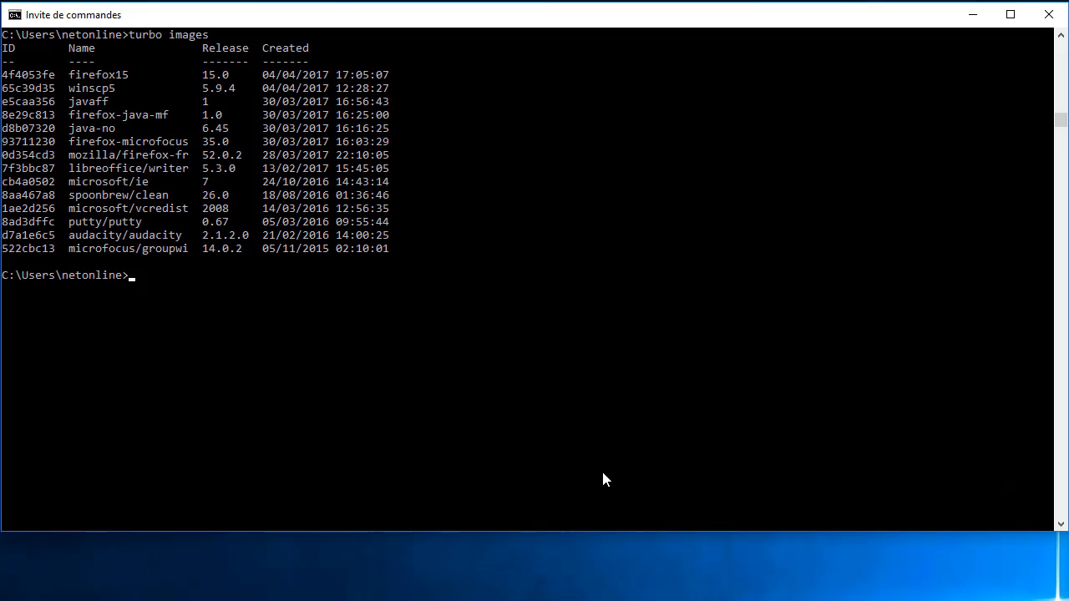
pyautogui.moveTo(601, 477)
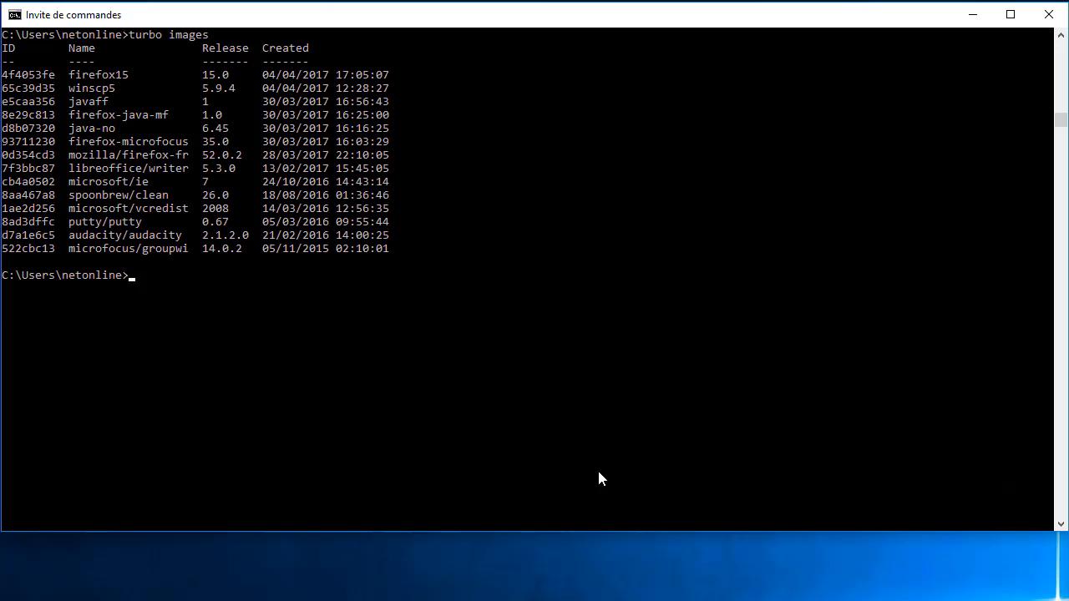
pyautogui.moveTo(81, 95)
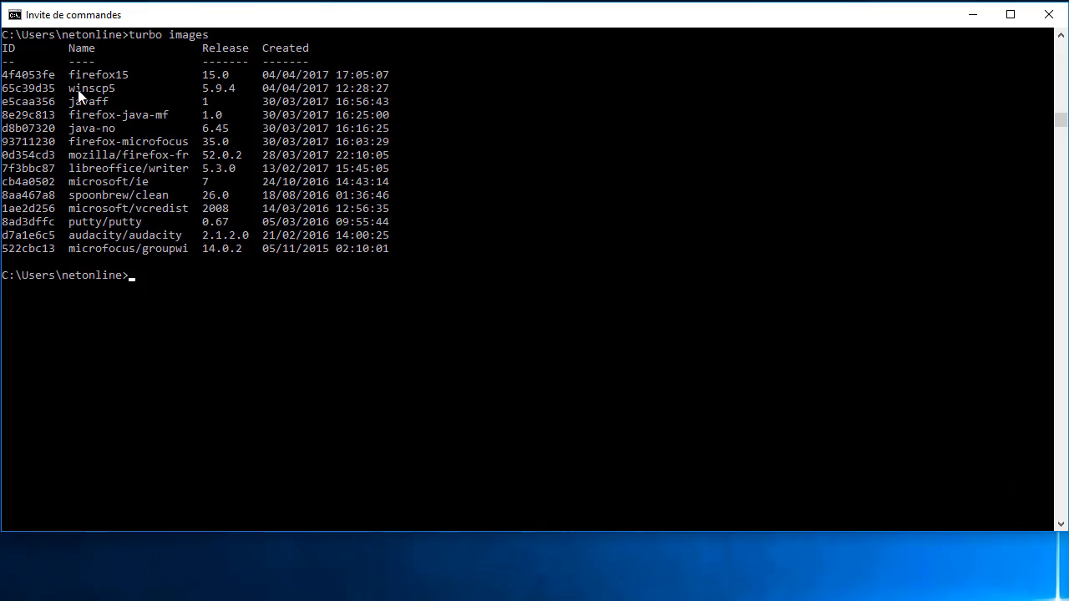
pyautogui.moveTo(154, 95)
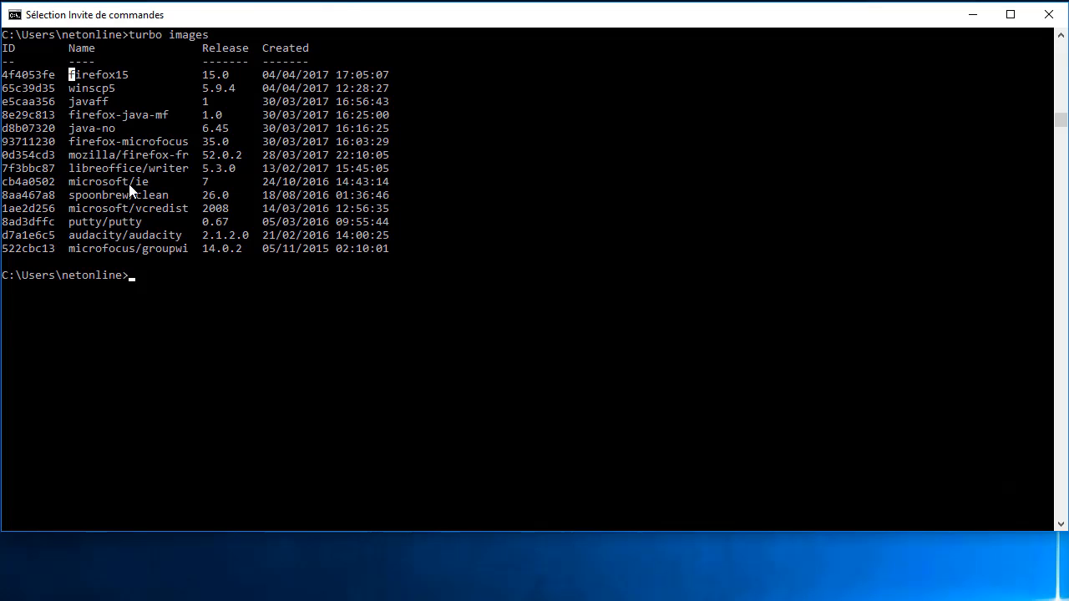
# Run 'turbo run firefox15' to launch containerized Firefox 15 on the Google France homepage
pyautogui.doubleClick(92, 127)
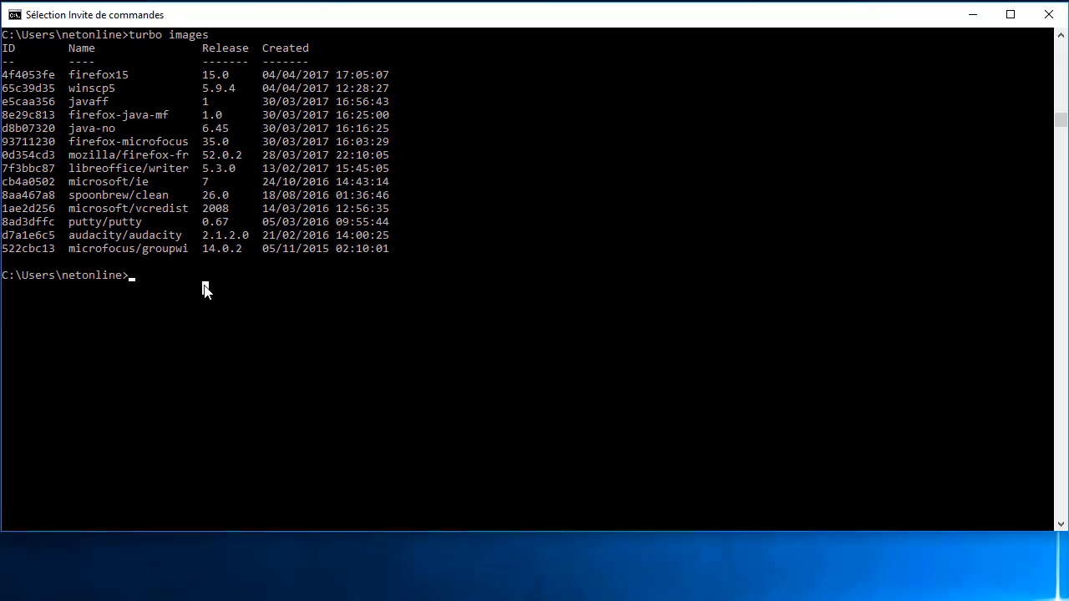
pyautogui.write('turbo')
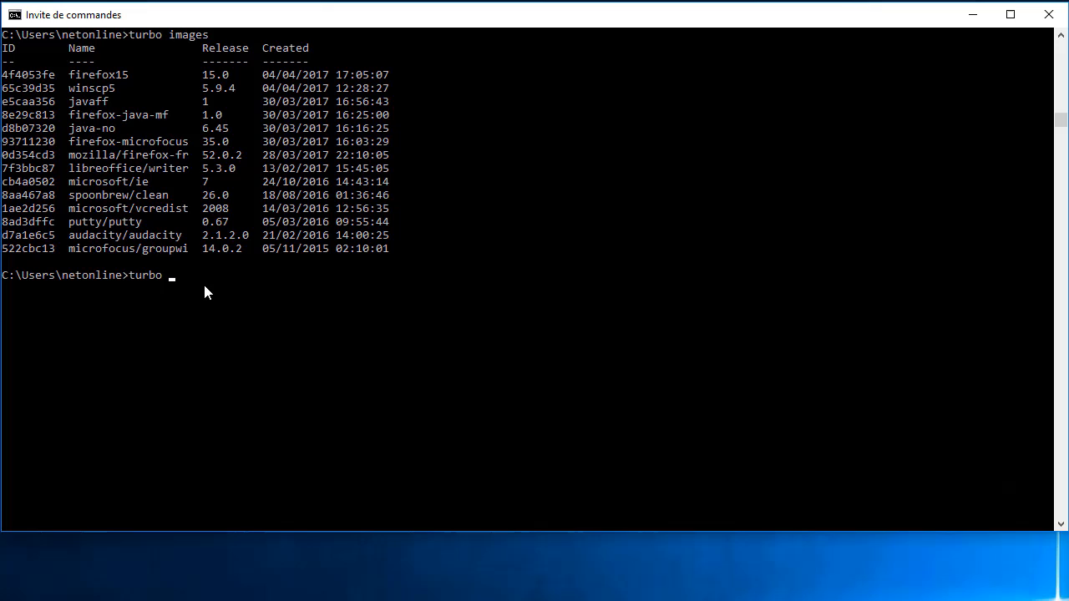
pyautogui.write('run')
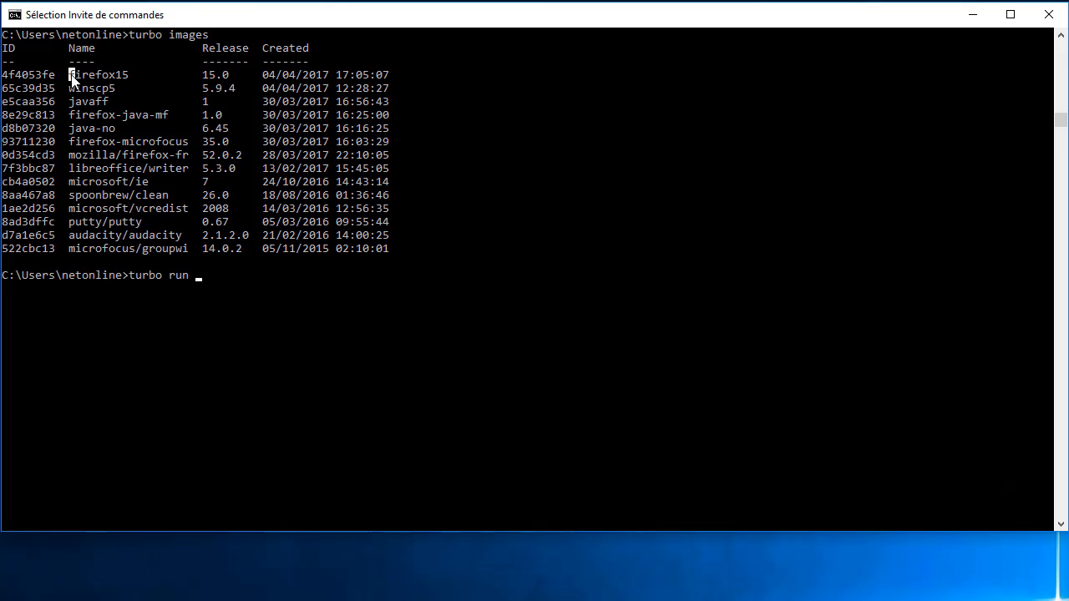
pyautogui.write('firefox15')
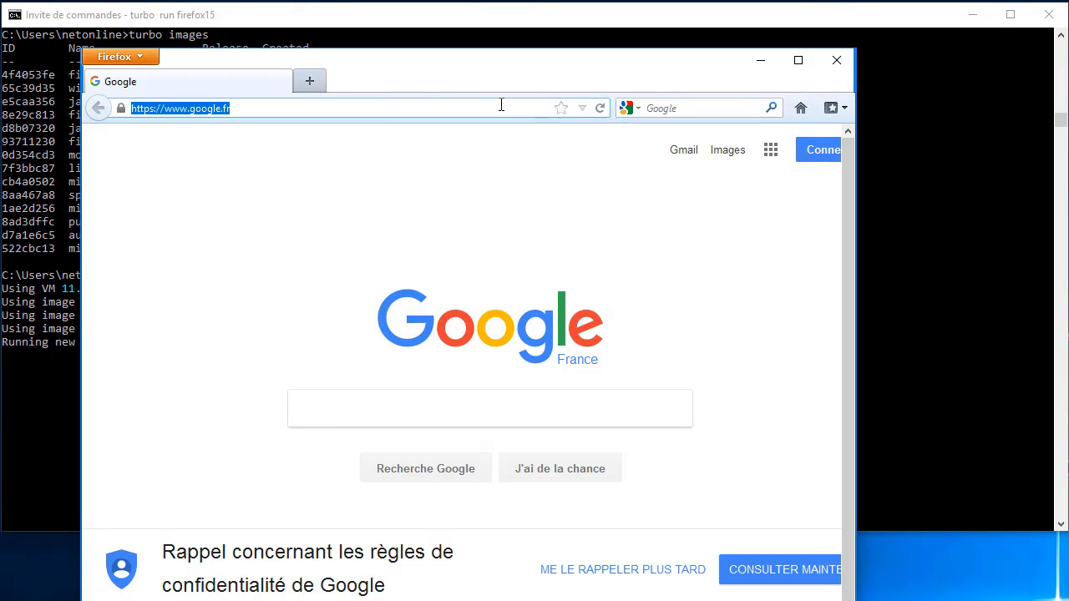
# View about:plugins showing no active plugins, then close Firefox so the container exits
pyautogui.write('about:')
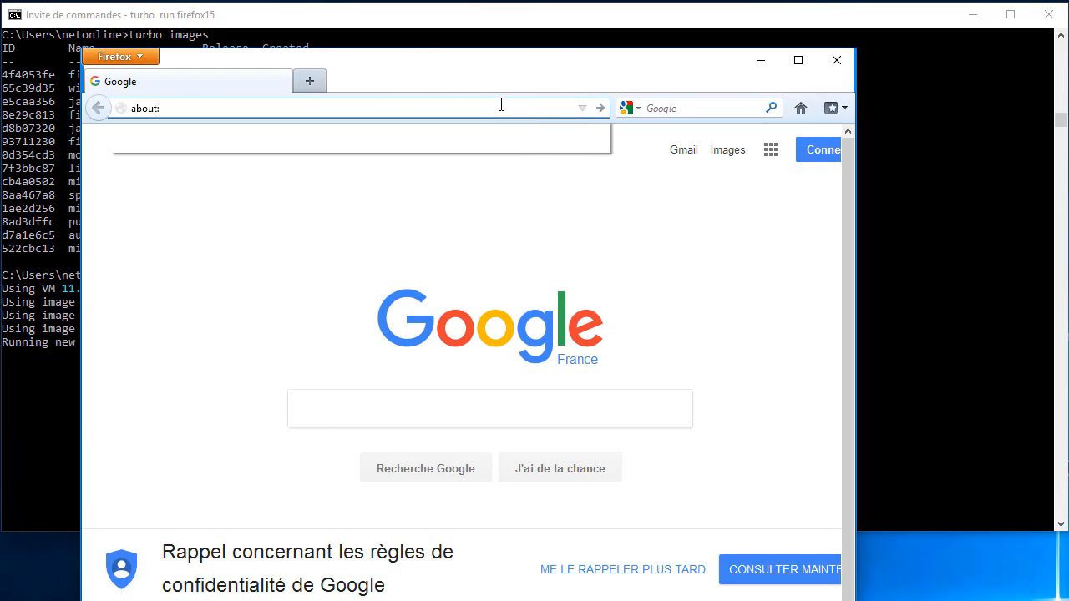
pyautogui.write('plugins')
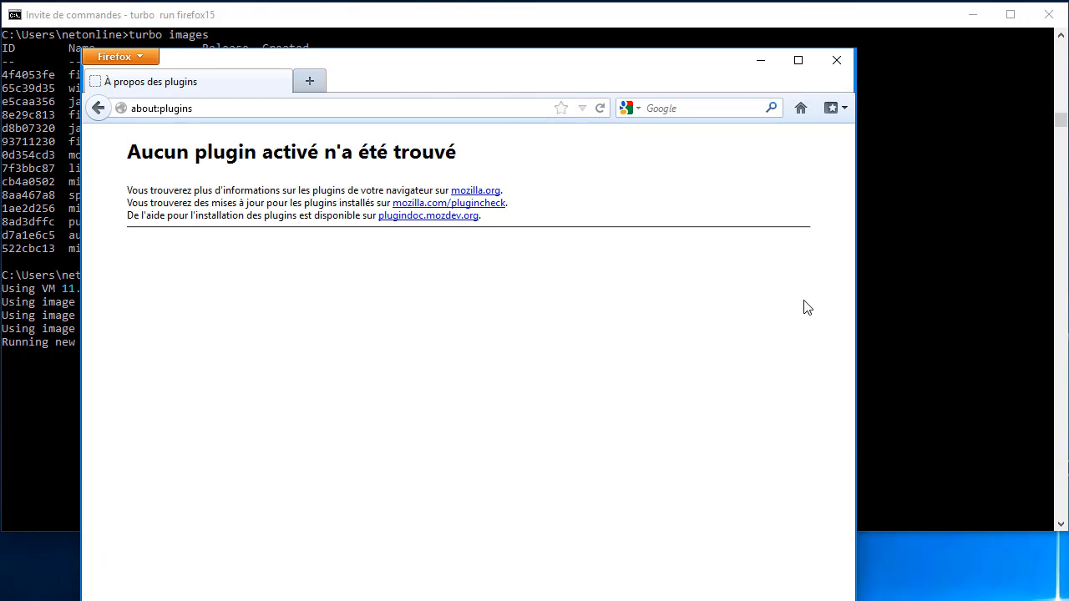
pyautogui.moveTo(695, 277)
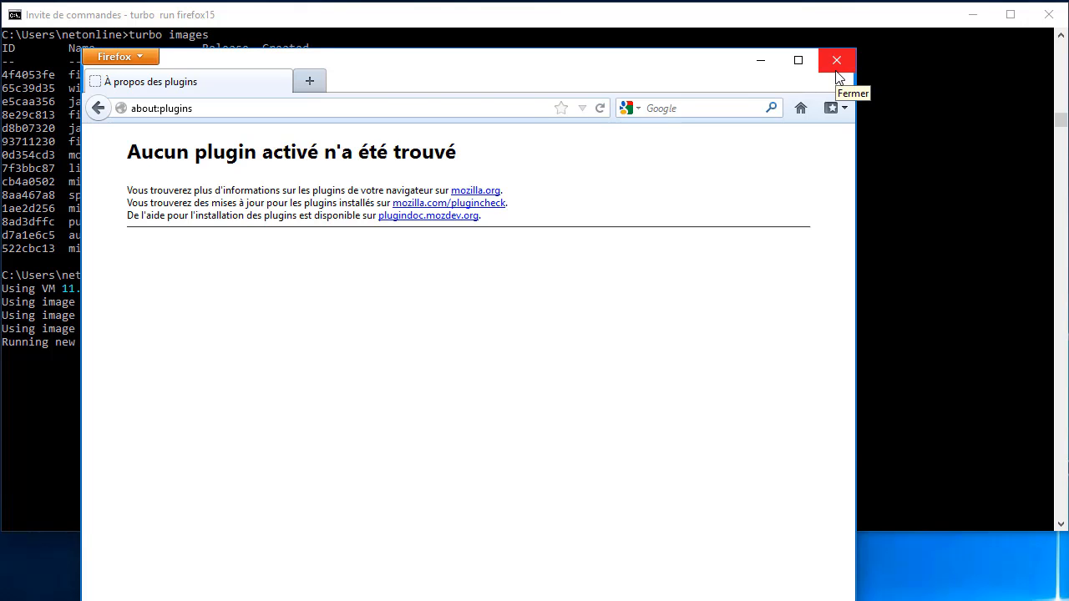
pyautogui.click(835, 60)
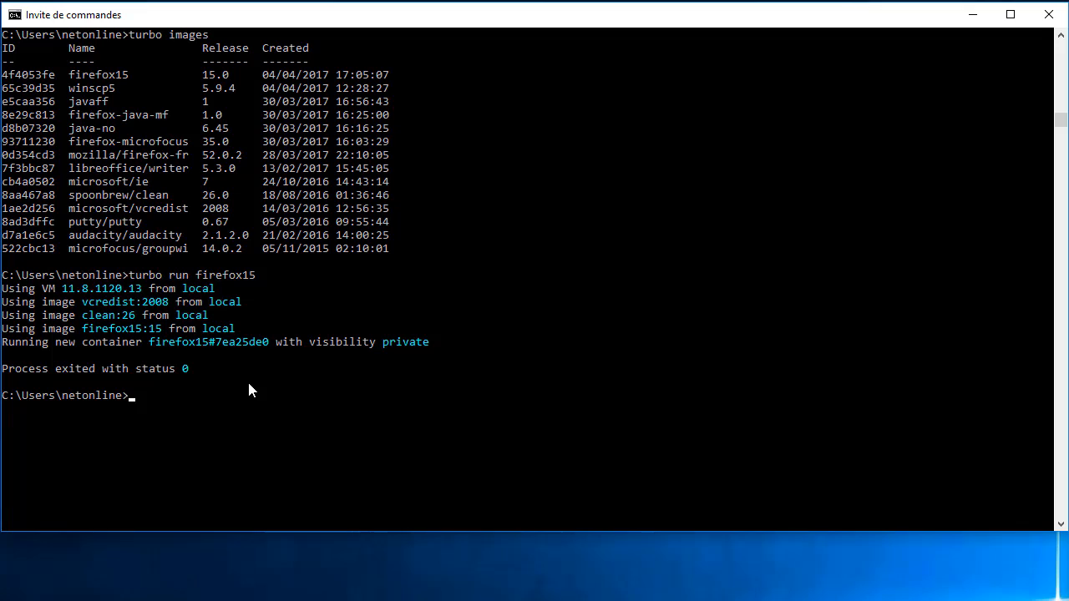
# Run 'turbo run java-no:6.45,firefox15:15.0' to start a container combining both images
pyautogui.write('turbo')
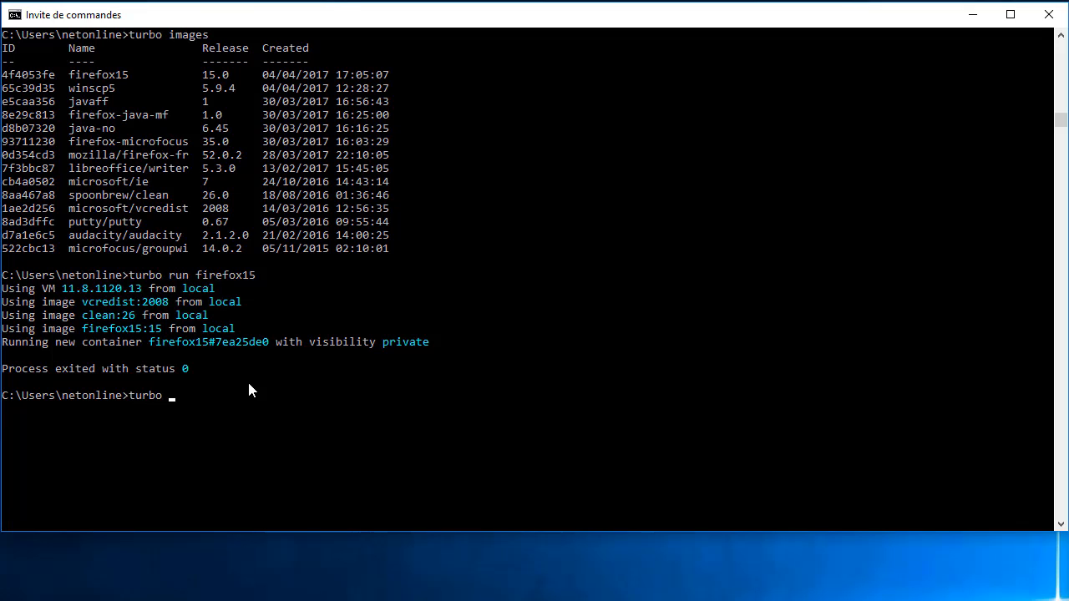
pyautogui.write('run')
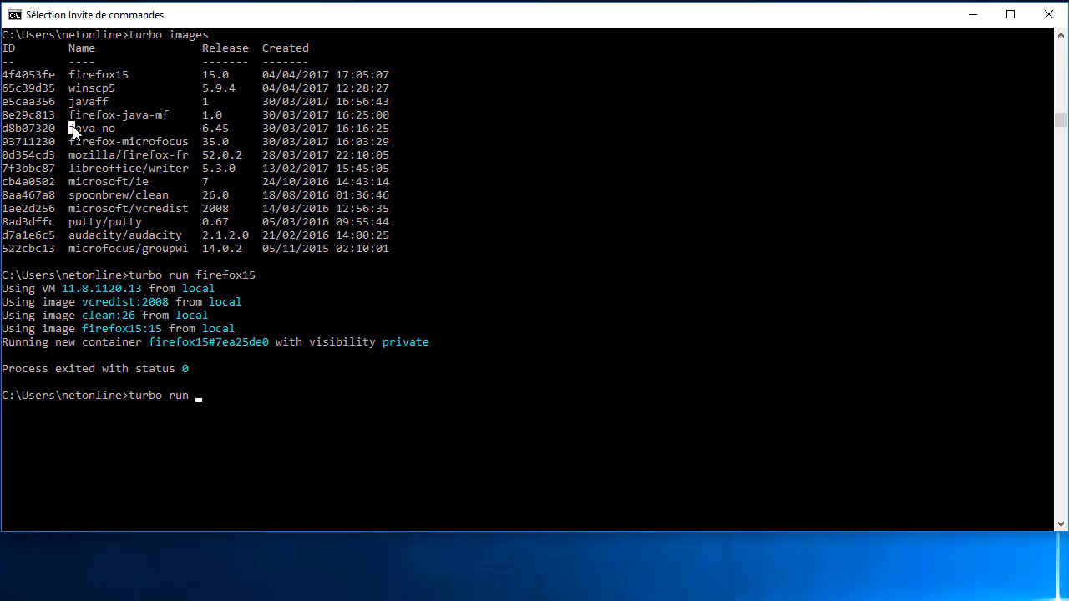
pyautogui.write('java-no')
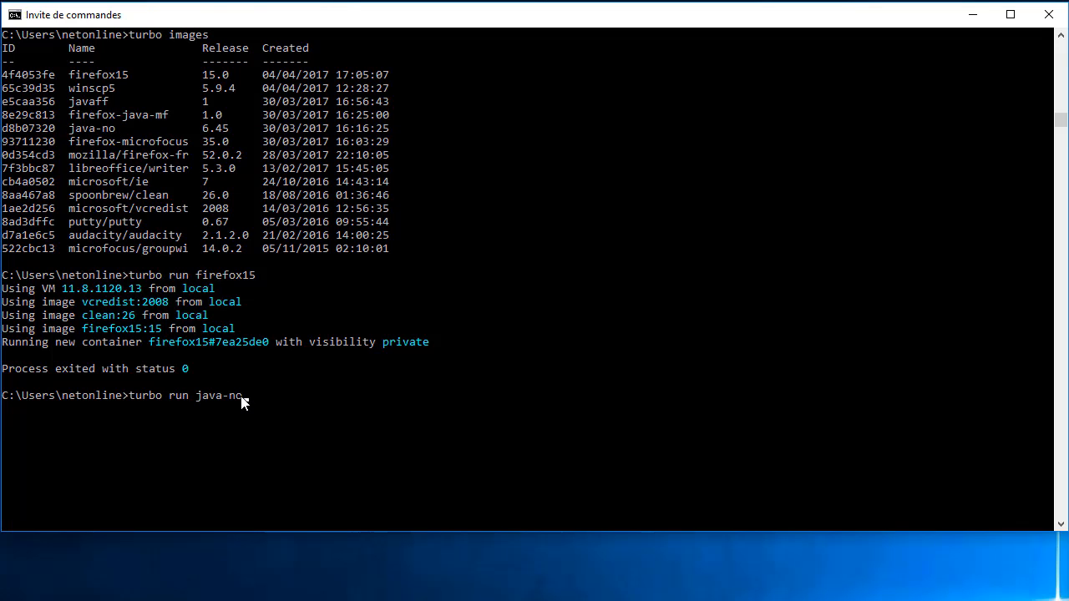
pyautogui.write(':6.4')
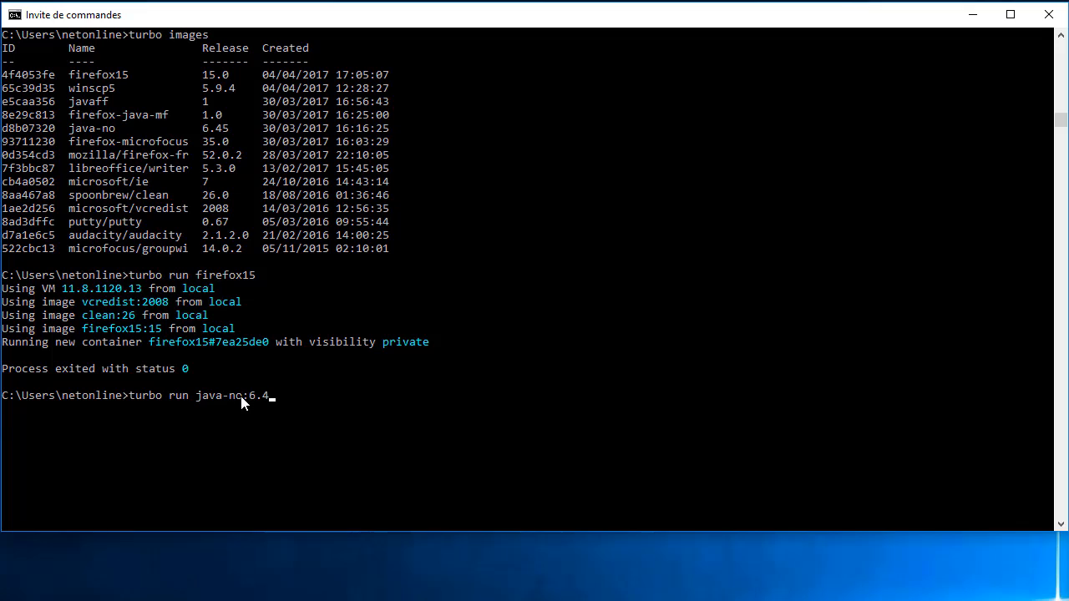
pyautogui.write('5,')
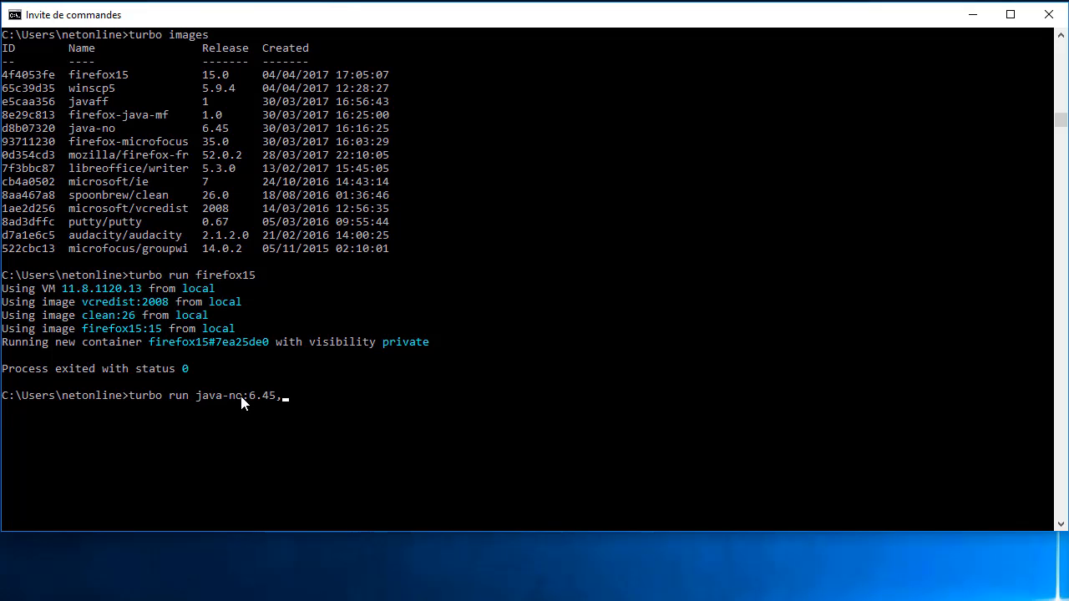
pyautogui.doubleClick(97, 74)
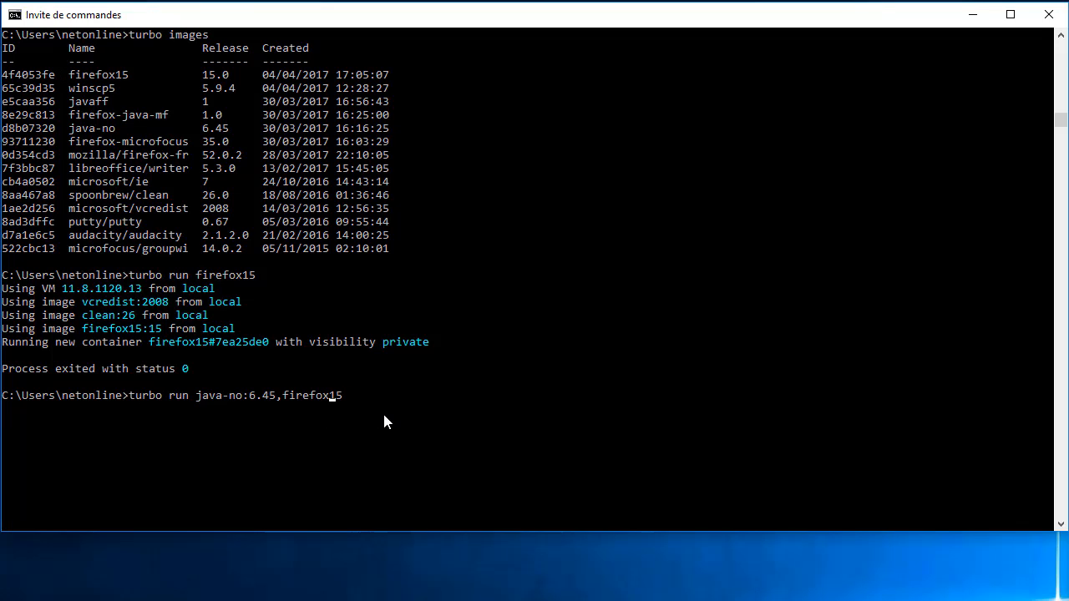
pyautogui.write(':')
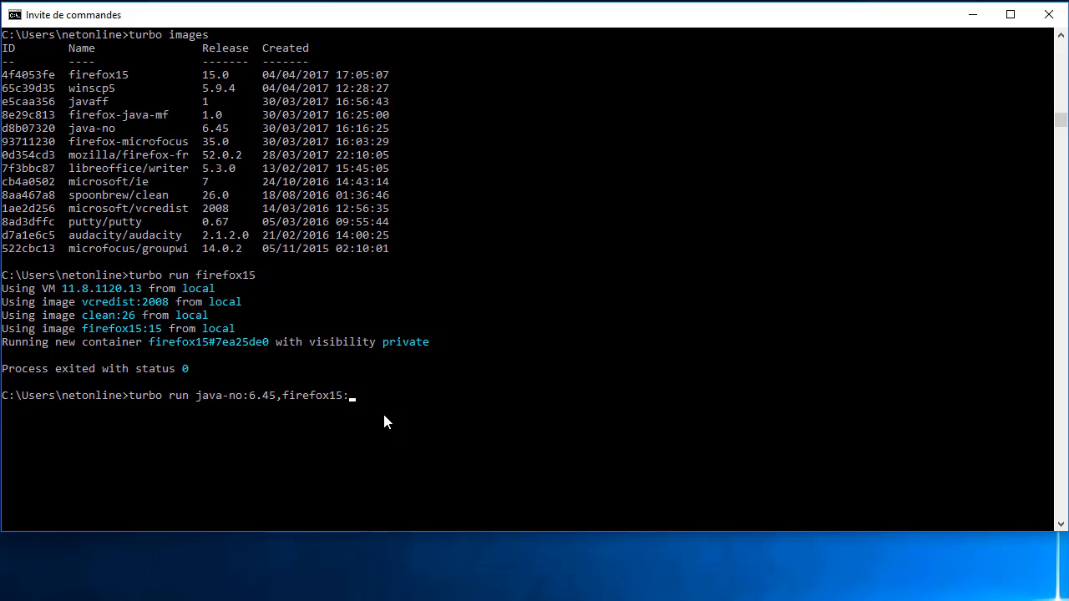
pyautogui.write('15.0')
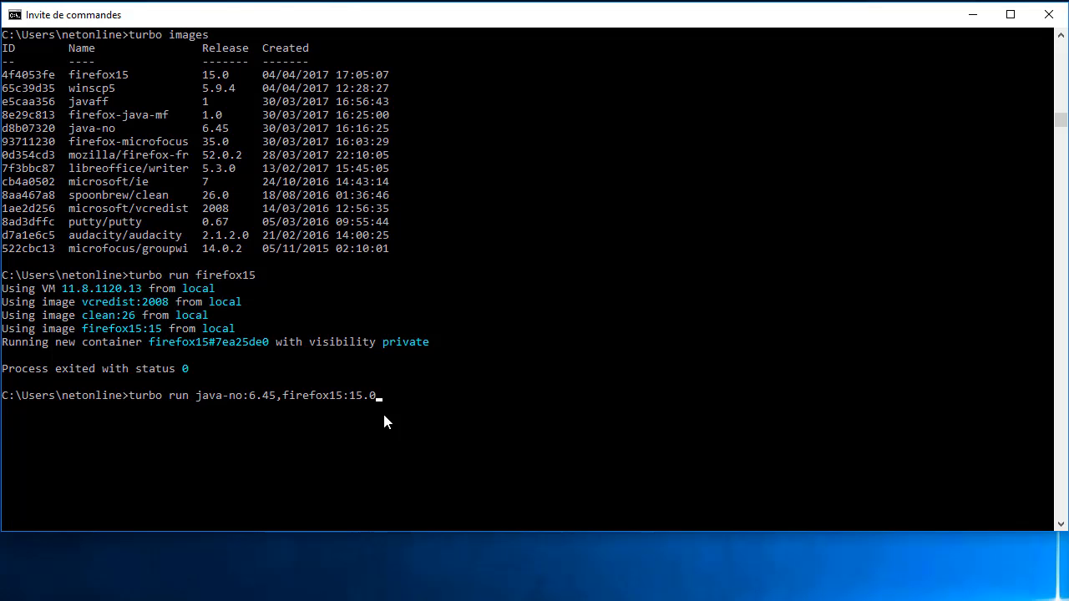
pyautogui.press('Enter')
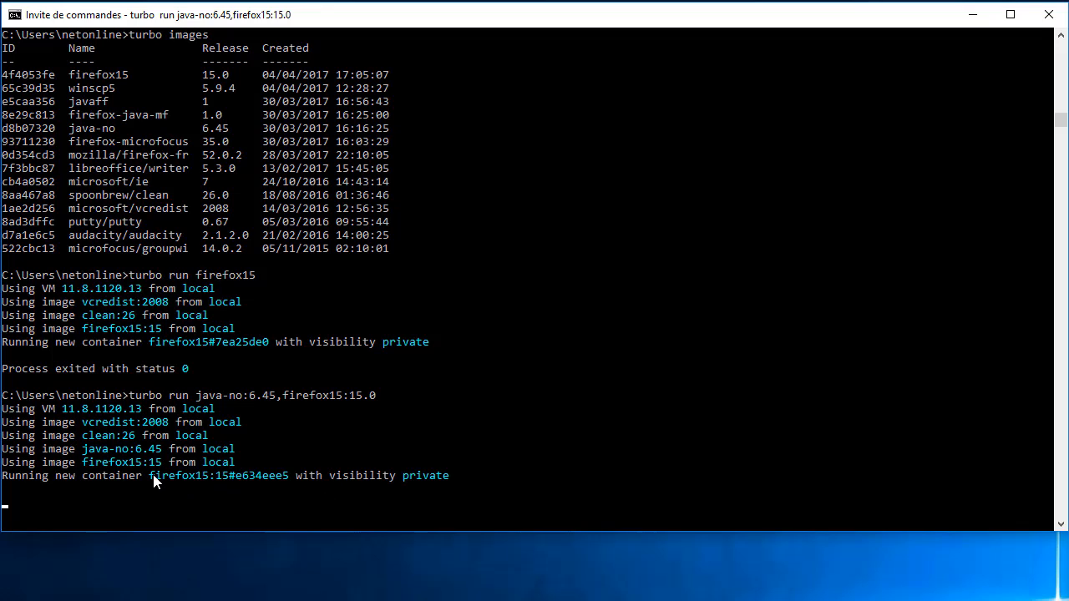
# Tick 'Autoriser cette installation' and continue to install the Java Console 6.0.45 add-on
pyautogui.click(293, 481)
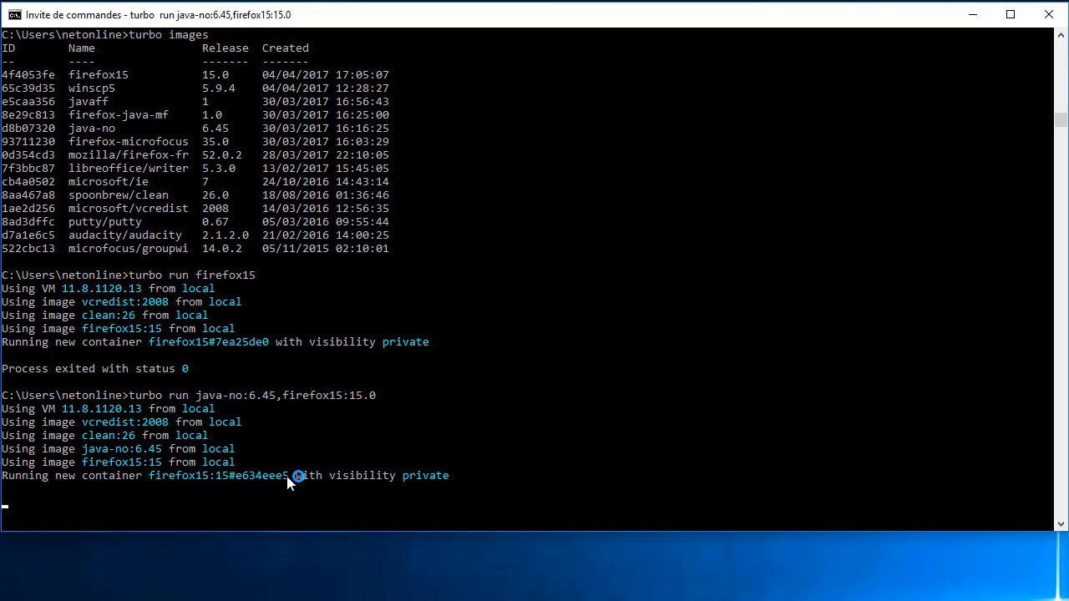
pyautogui.moveTo(445, 433)
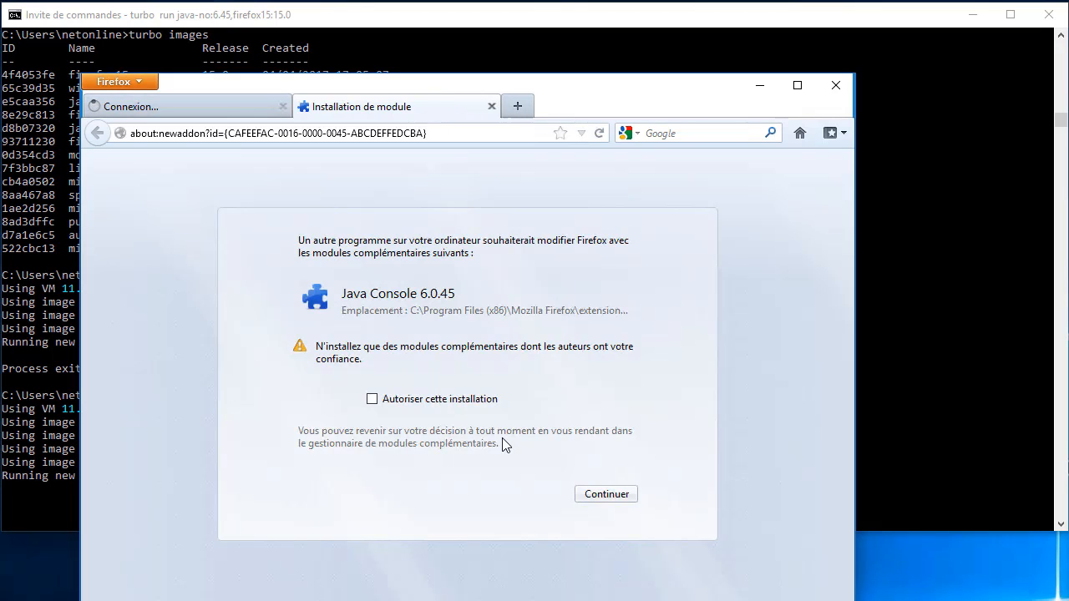
pyautogui.click(370, 398)
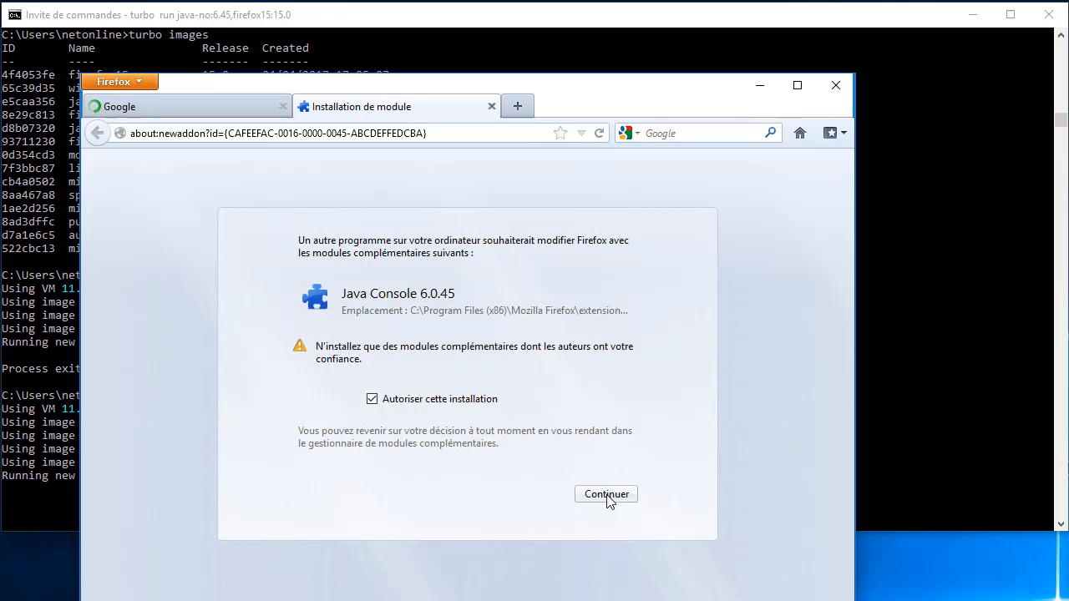
pyautogui.click(606, 494)
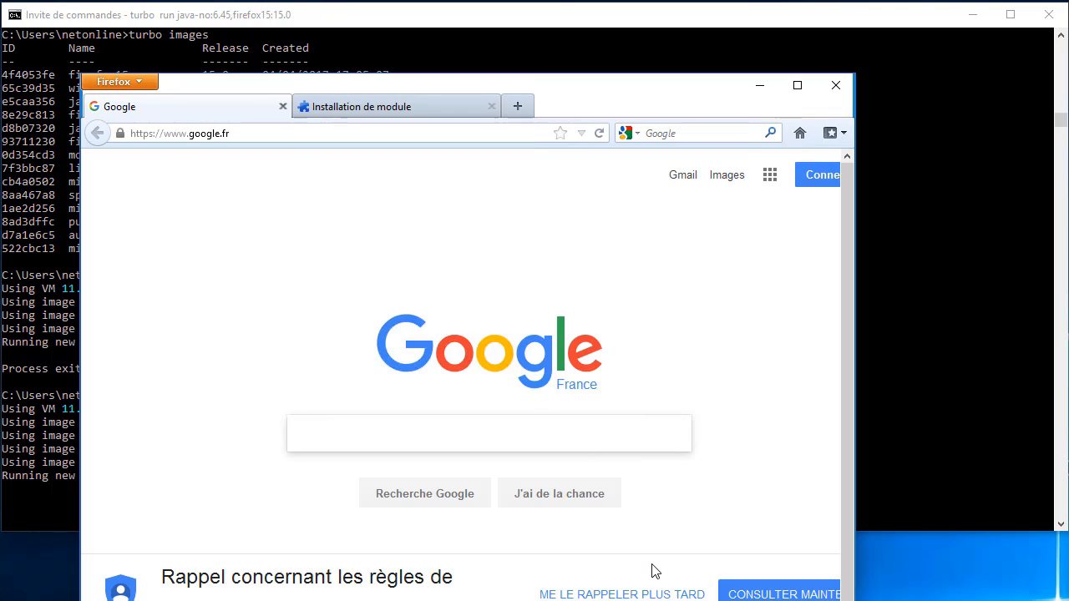
pyautogui.moveTo(421, 183)
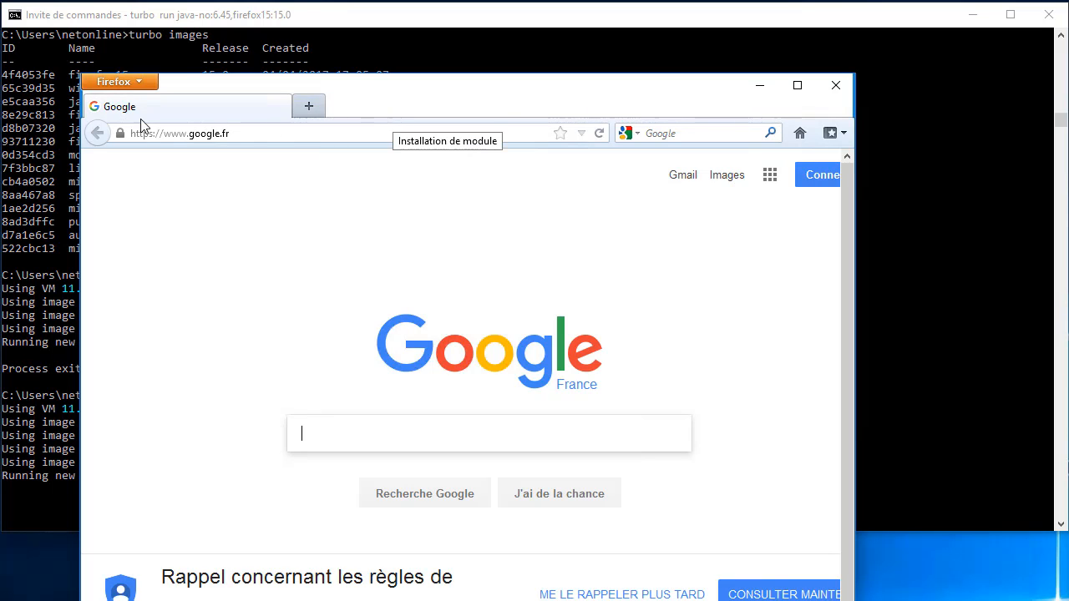
# Check about:plugins lists Java(TM) Platform SE 6 U45 as active, then close Firefox
pyautogui.click(117, 80)
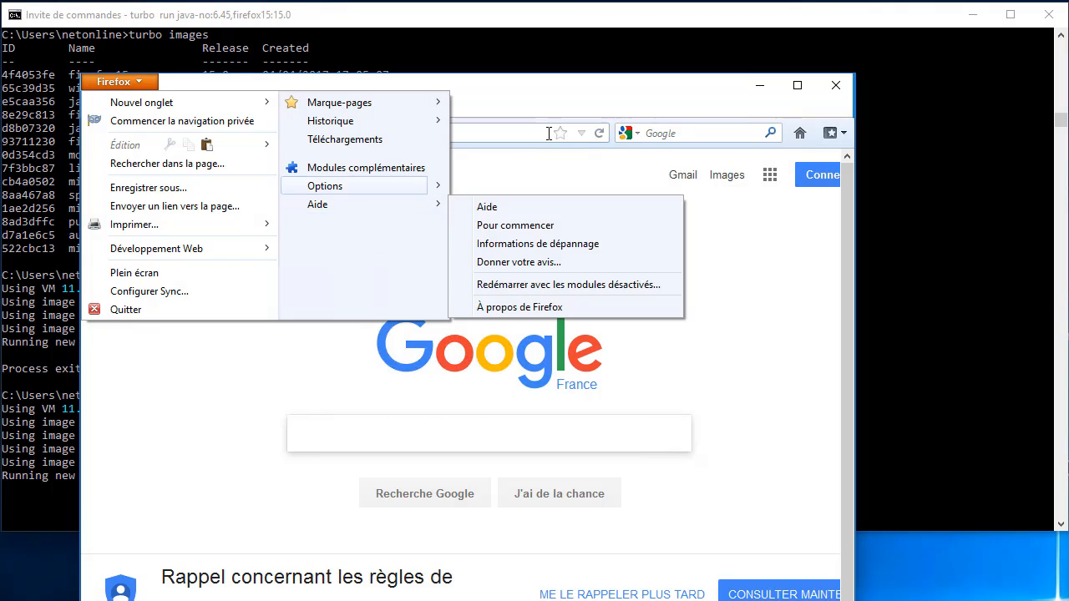
pyautogui.write('abo')
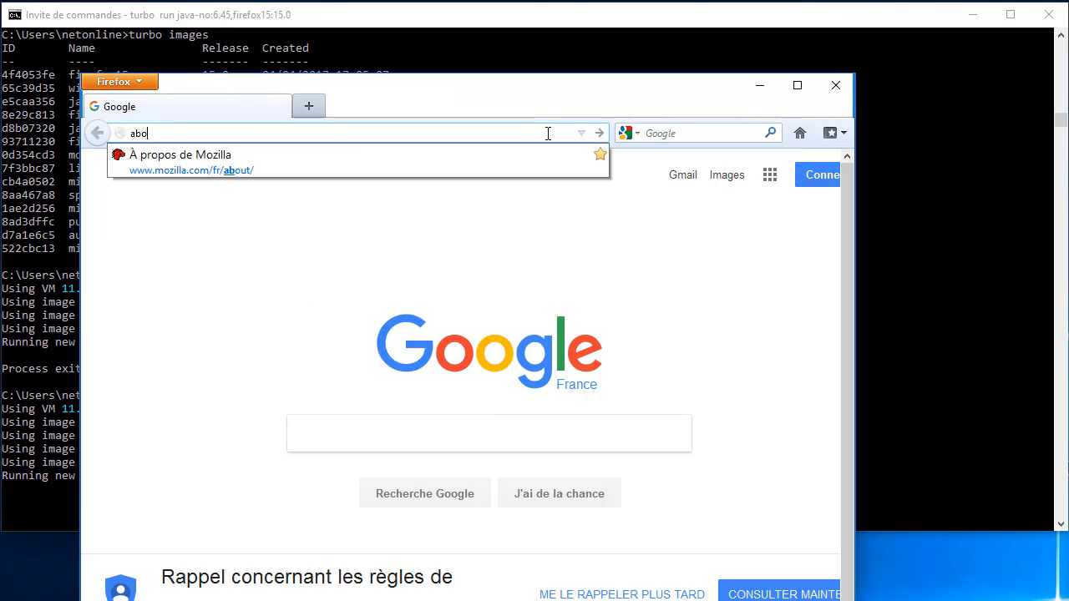
pyautogui.write('about:pl')
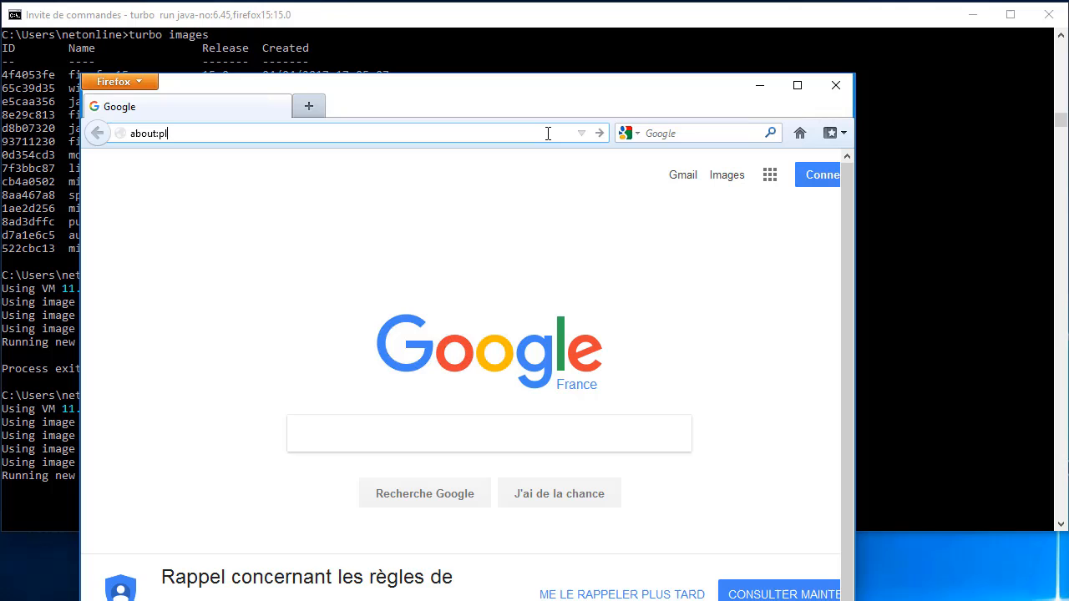
pyautogui.write('ugins')
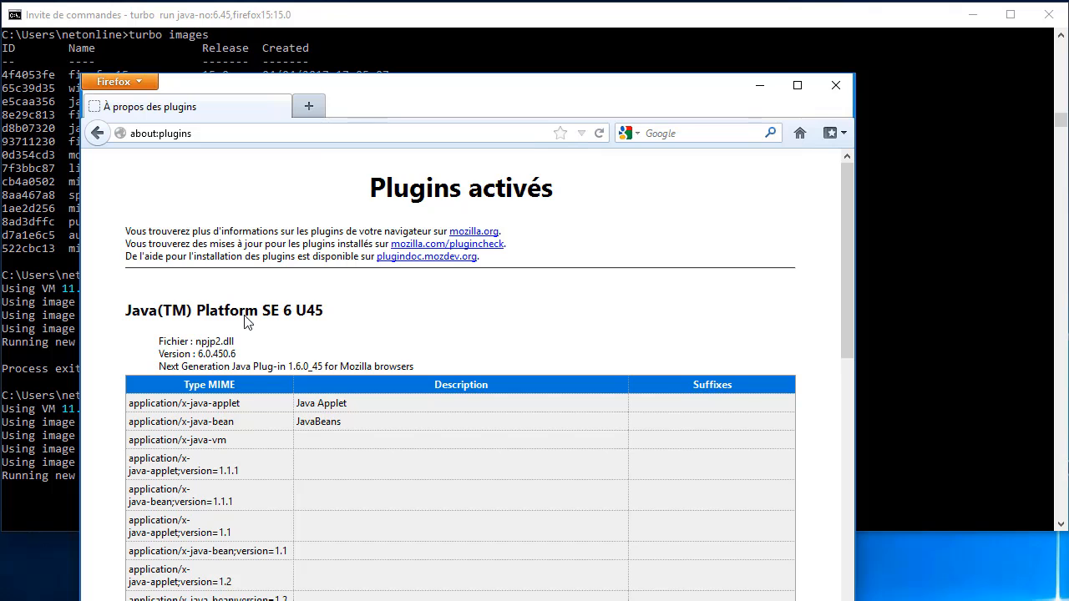
pyautogui.scroll(-3)
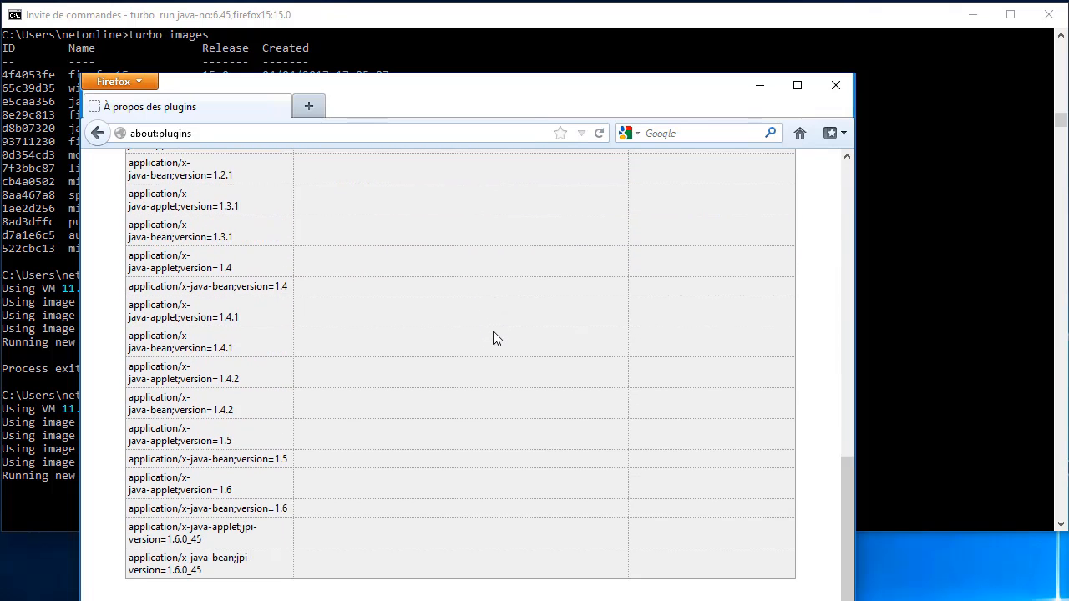
pyautogui.scroll(3)
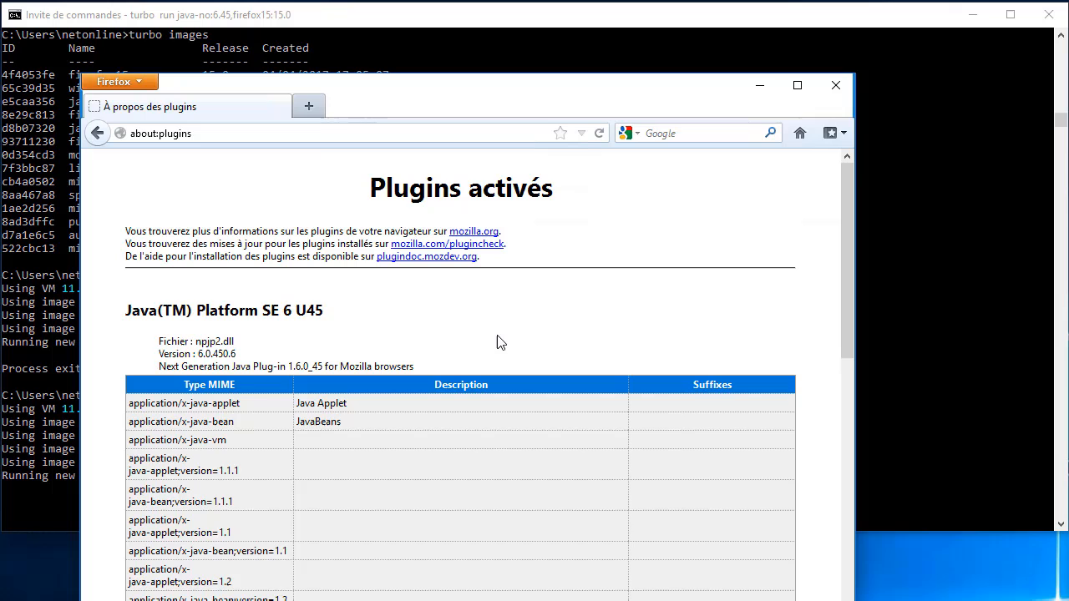
pyautogui.moveTo(308, 120)
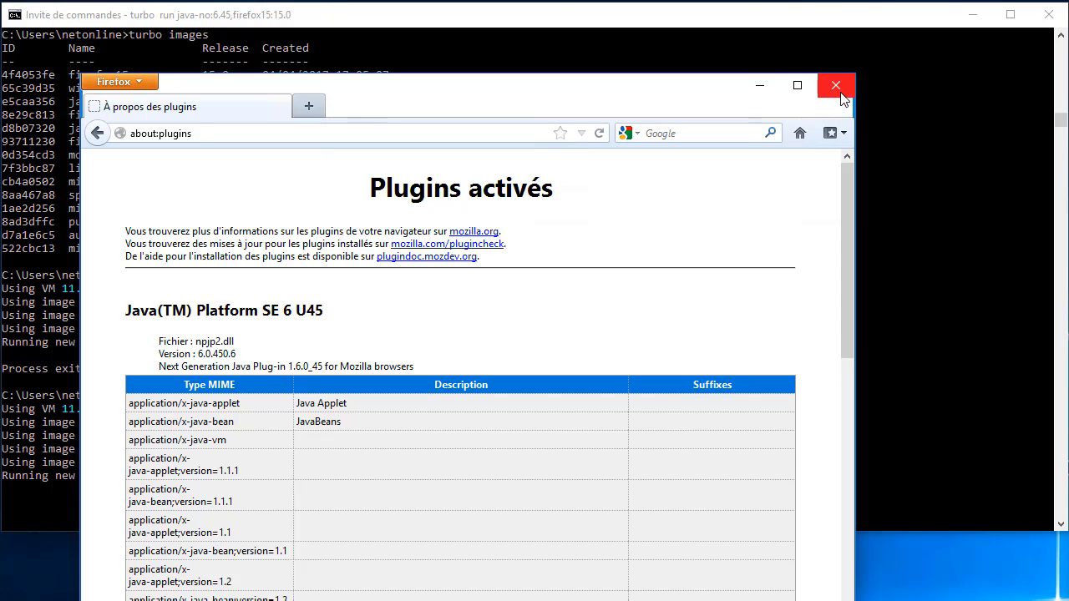
pyautogui.click(835, 85)
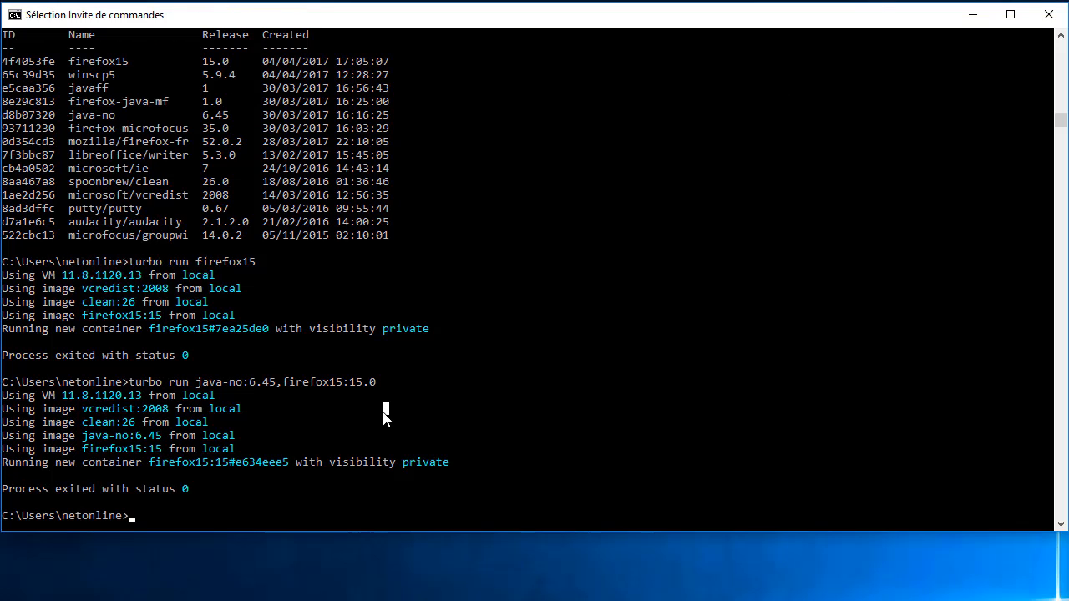
pyautogui.moveTo(270, 508)
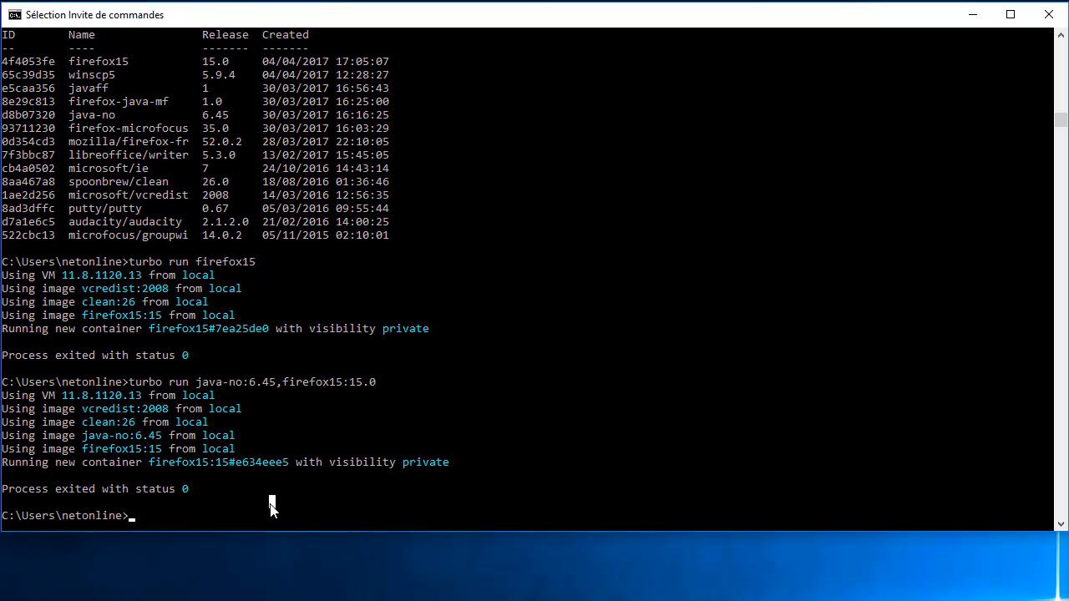
# Run 'turbo containers' and highlight the stopped firefox15:15 container built from java-no:6.45 and firefox15:15
pyautogui.write('turbo')
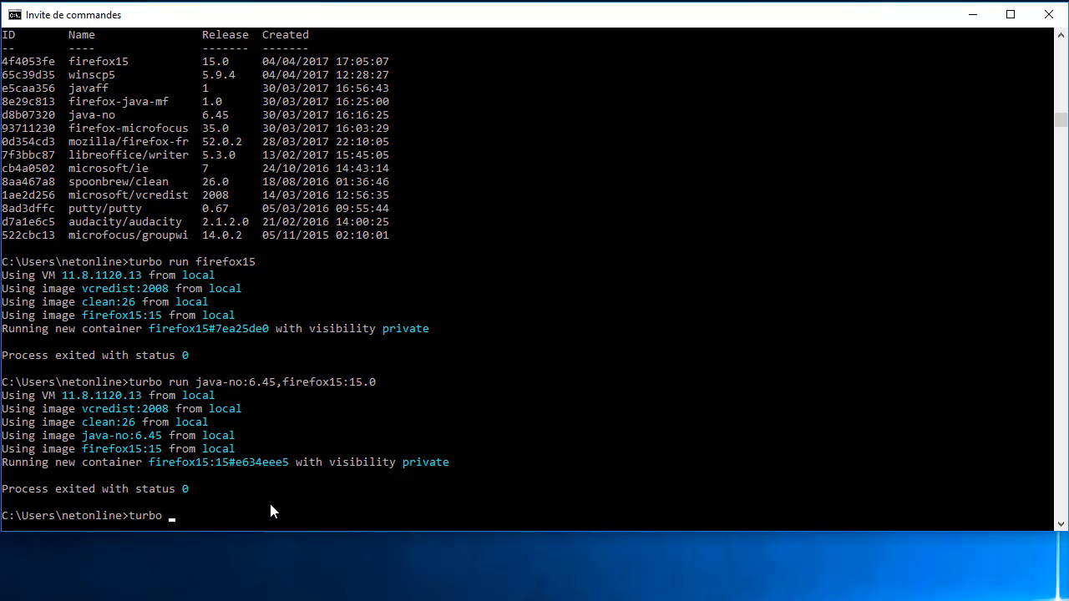
pyautogui.write('containers')
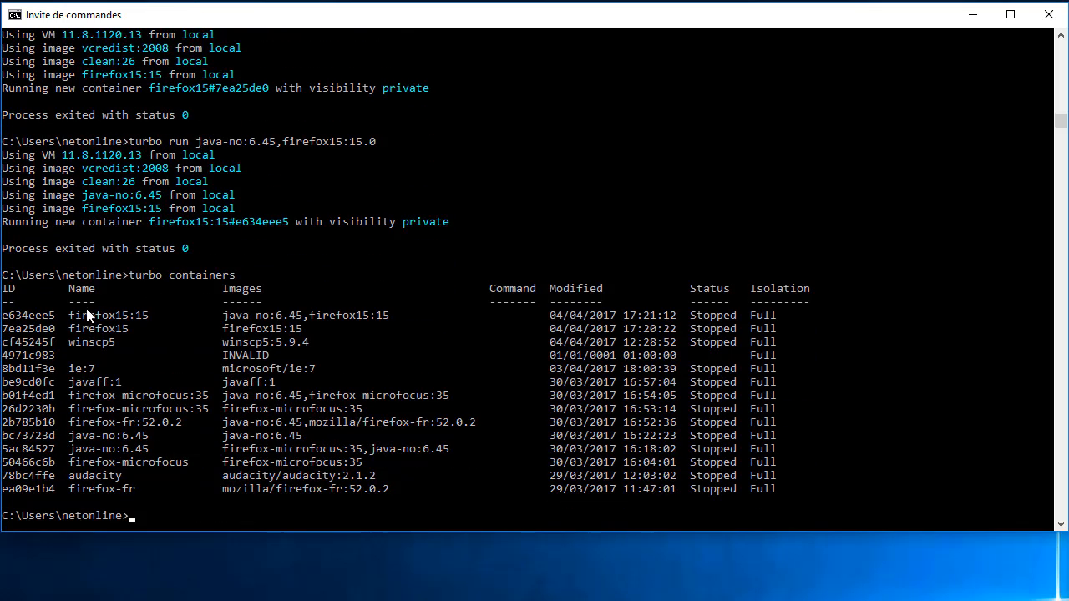
pyautogui.doubleClick(109, 313)
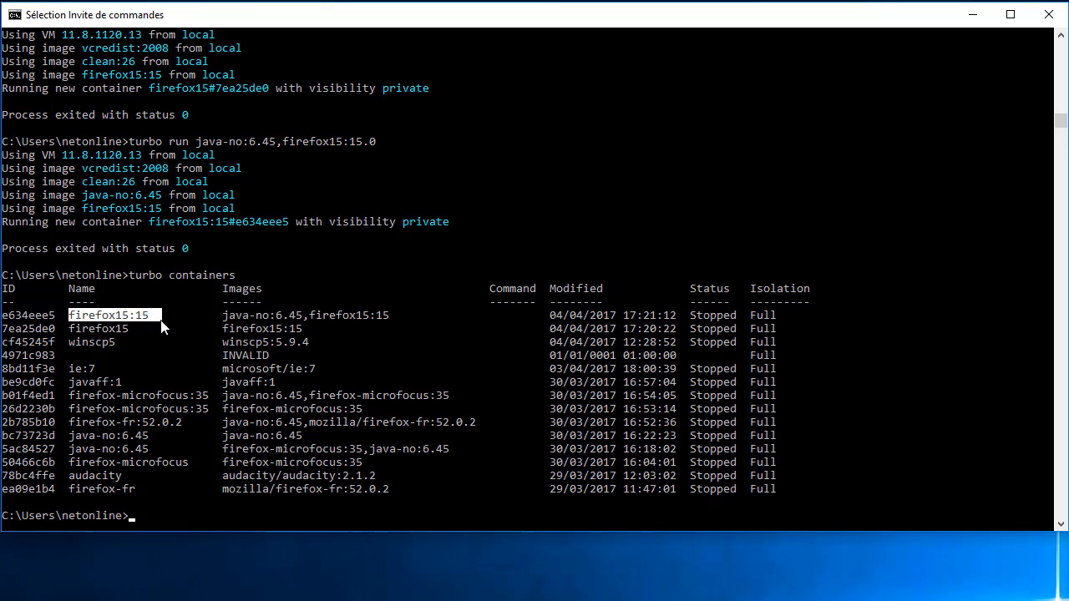
pyautogui.moveTo(163, 314); pyautogui.dragTo(401, 314)
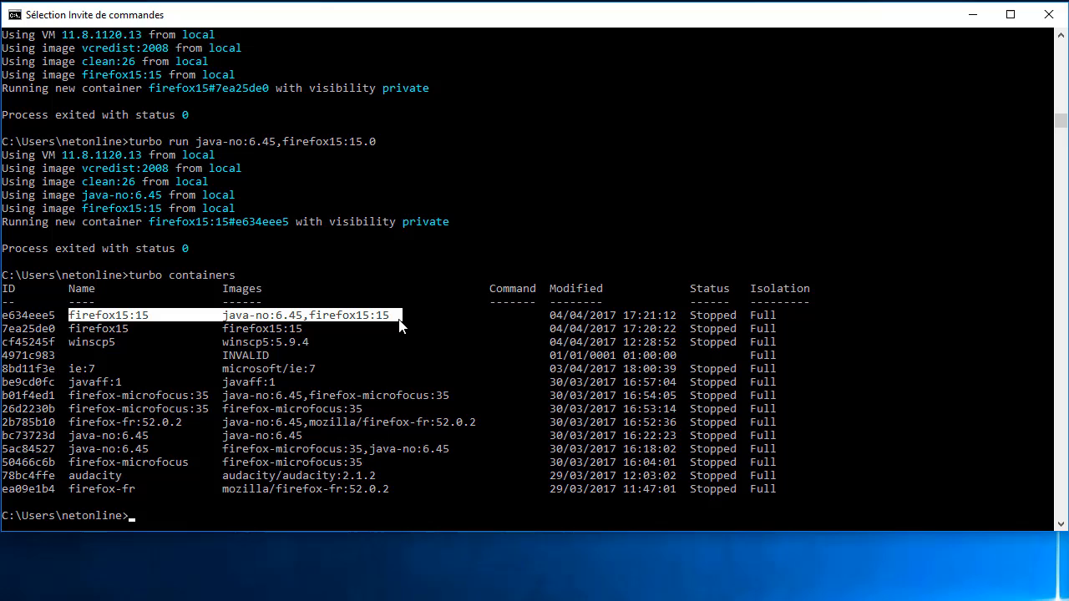
pyautogui.moveTo(270, 311)
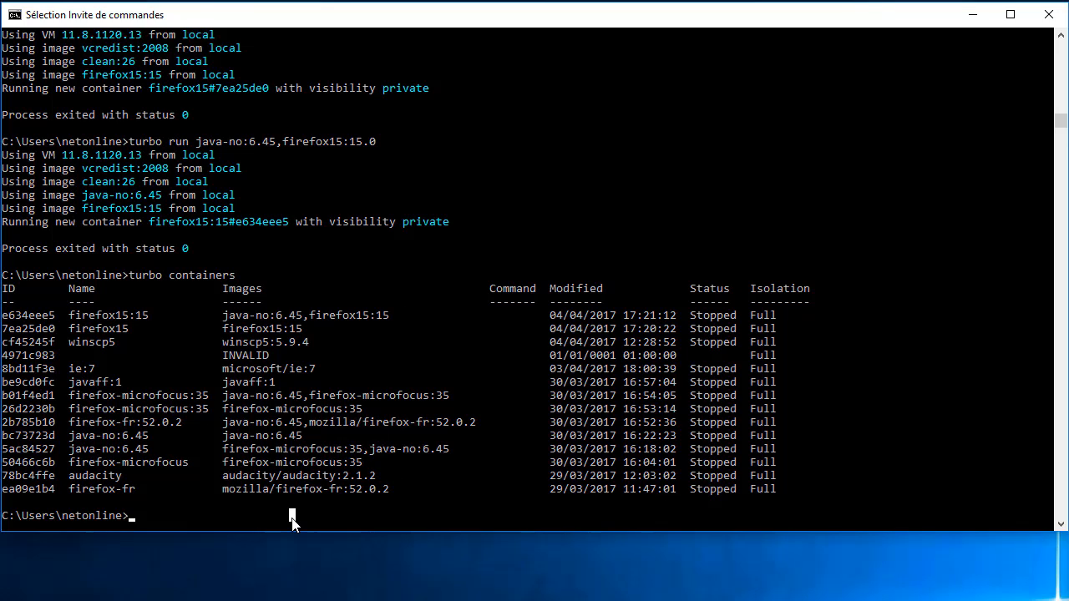
# Run 'turbo commit firefox15:15 Firefox15-java6u45:1.0' to commit the container as a new image
pyautogui.write('turbo')
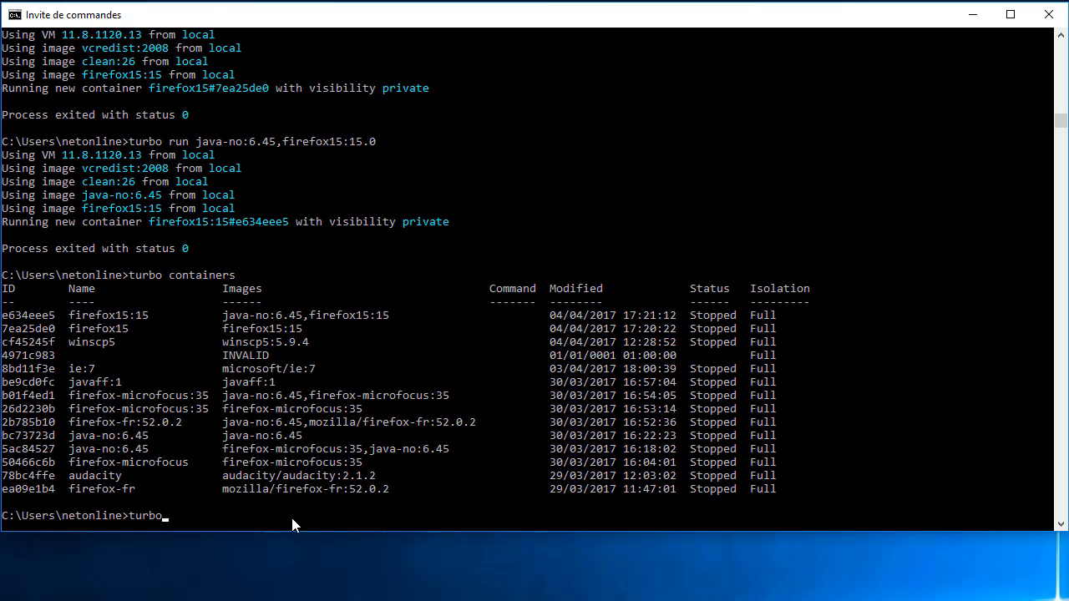
pyautogui.write('commit')
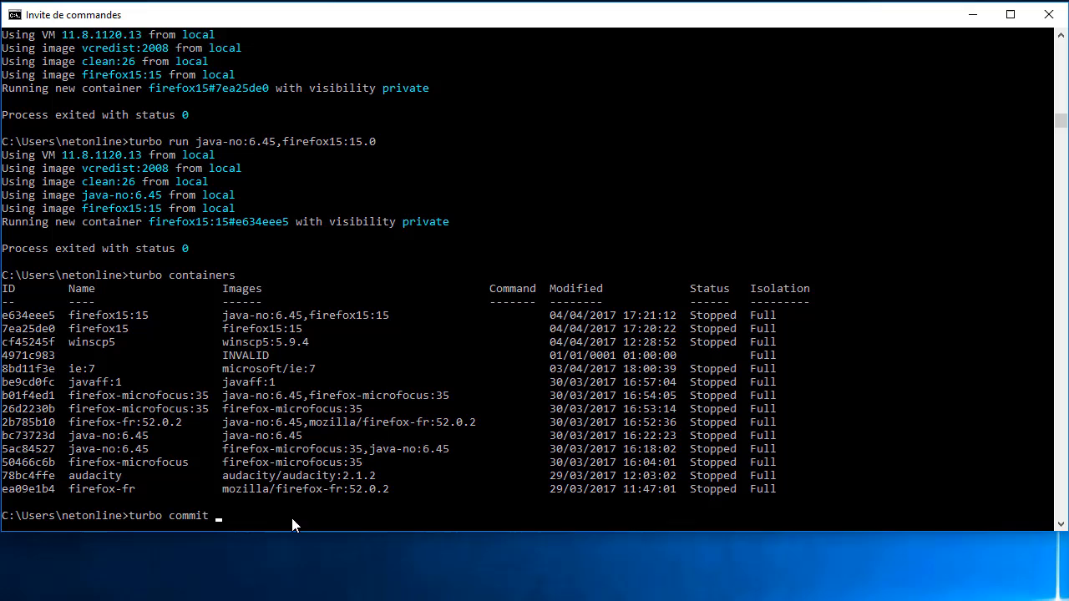
pyautogui.doubleClick(108, 314)
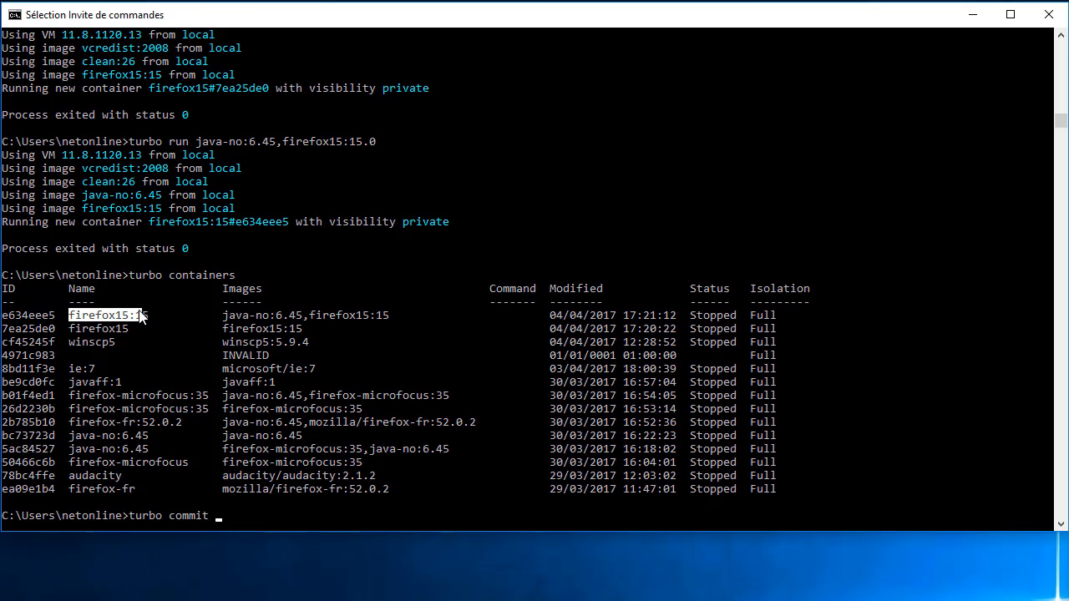
pyautogui.write('firefox15:15')
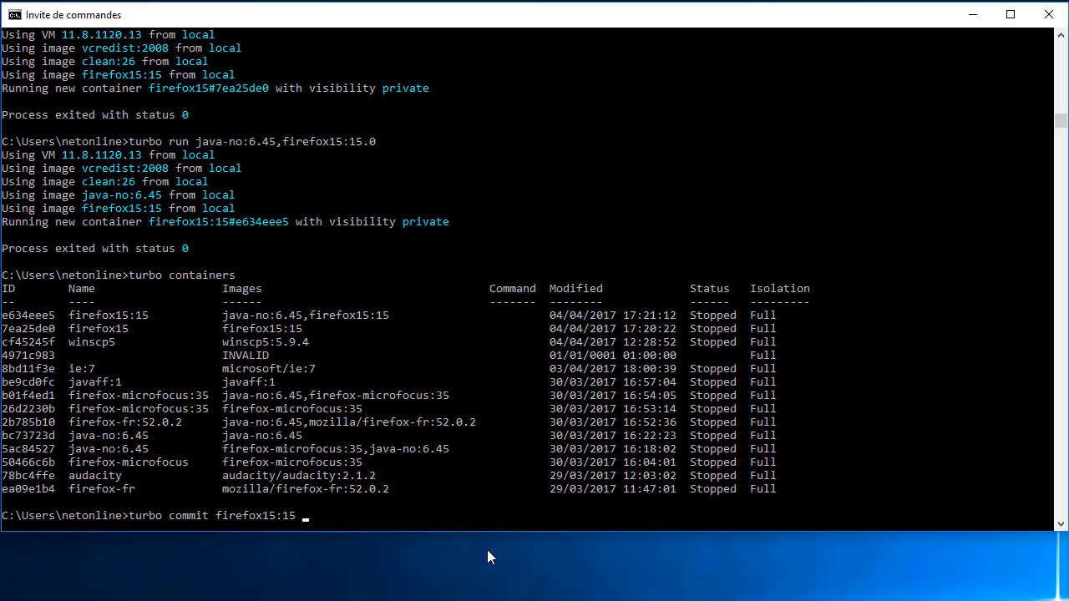
pyautogui.write('Fir')
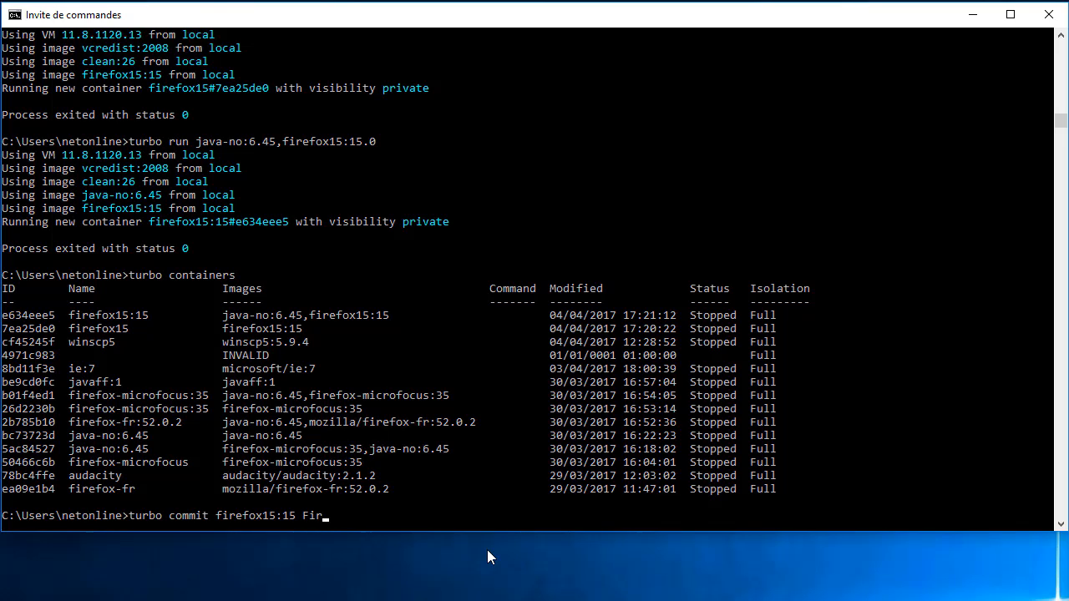
pyautogui.write('efox1')
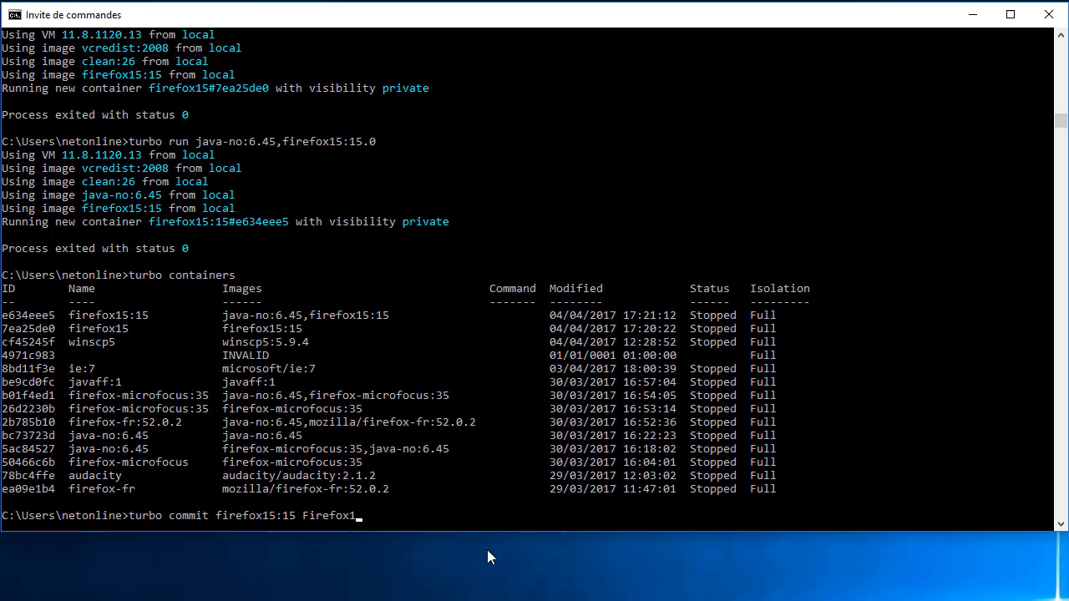
pyautogui.write('-')
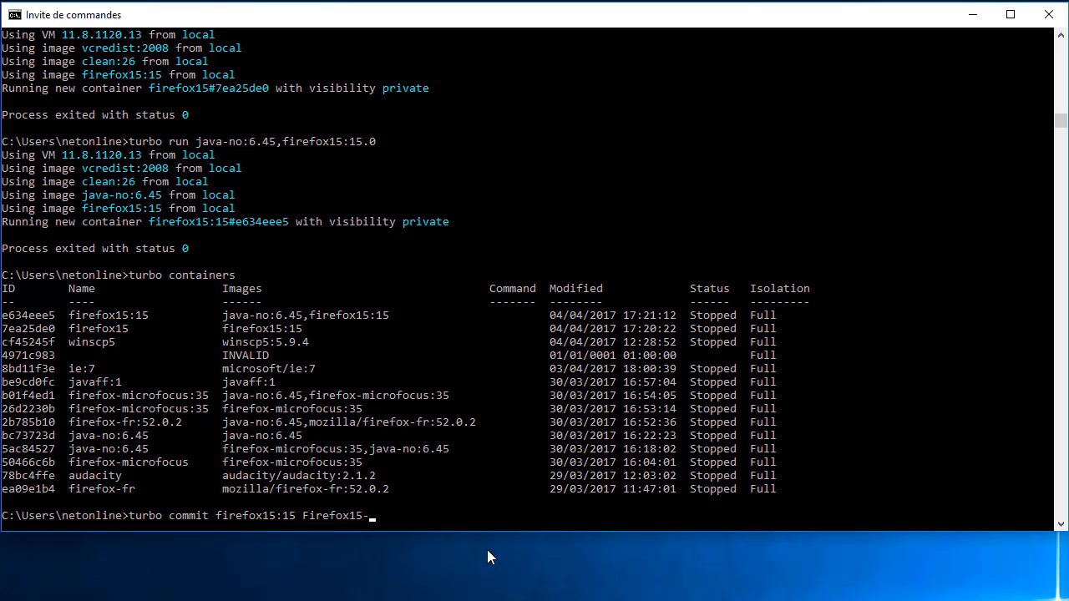
pyautogui.write('java')
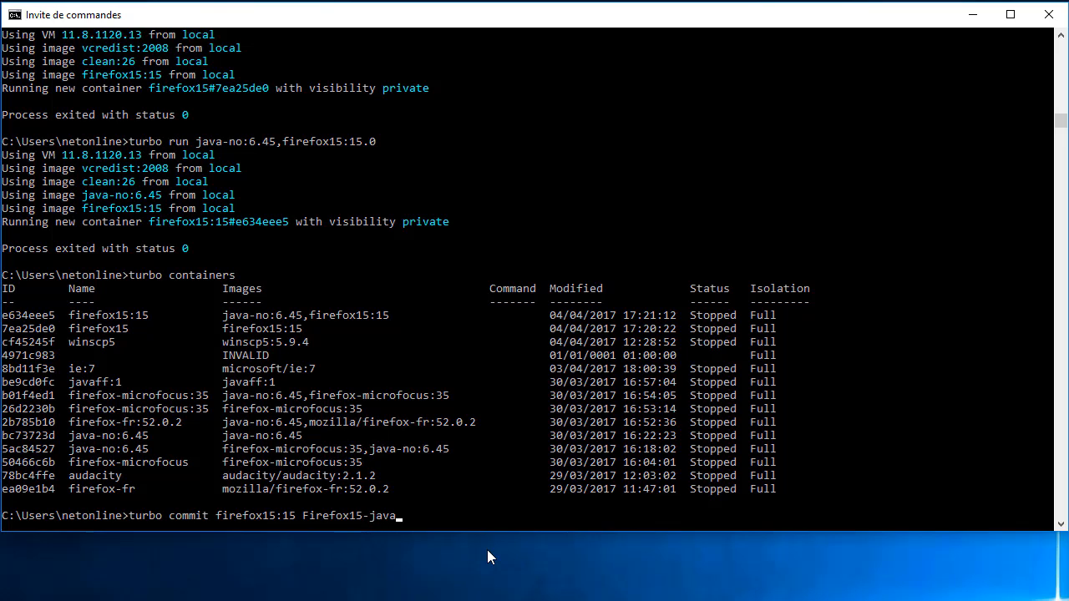
pyautogui.write('6u45')
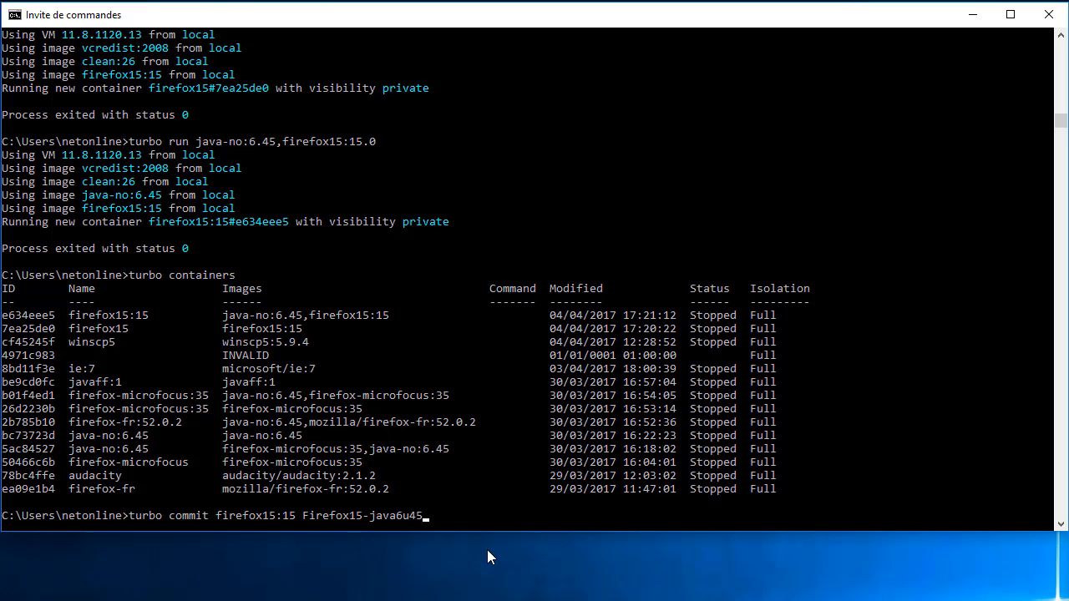
pyautogui.write(':1')
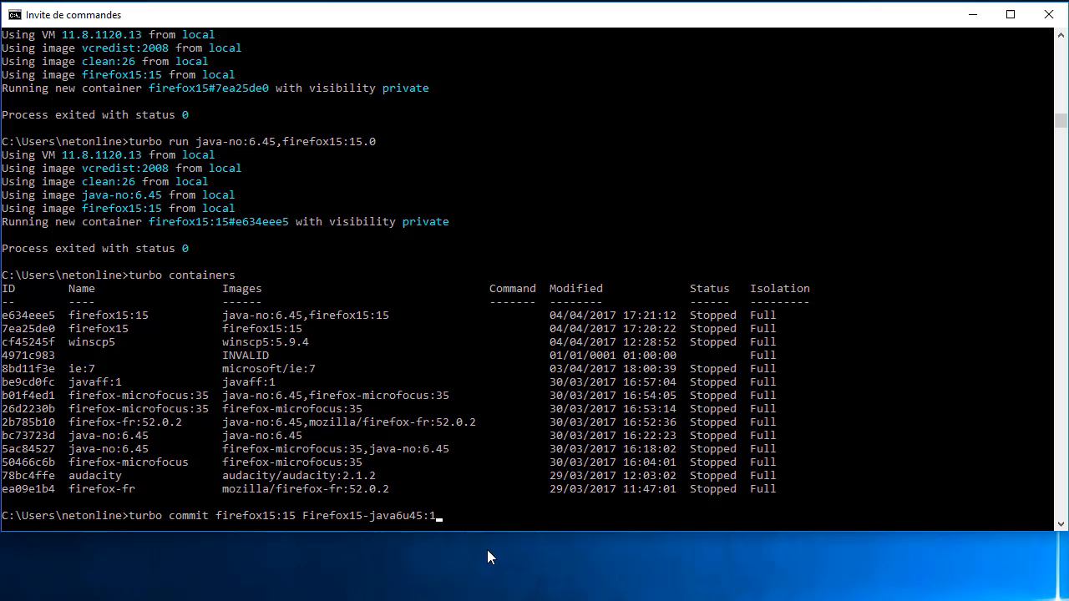
pyautogui.write('.0')
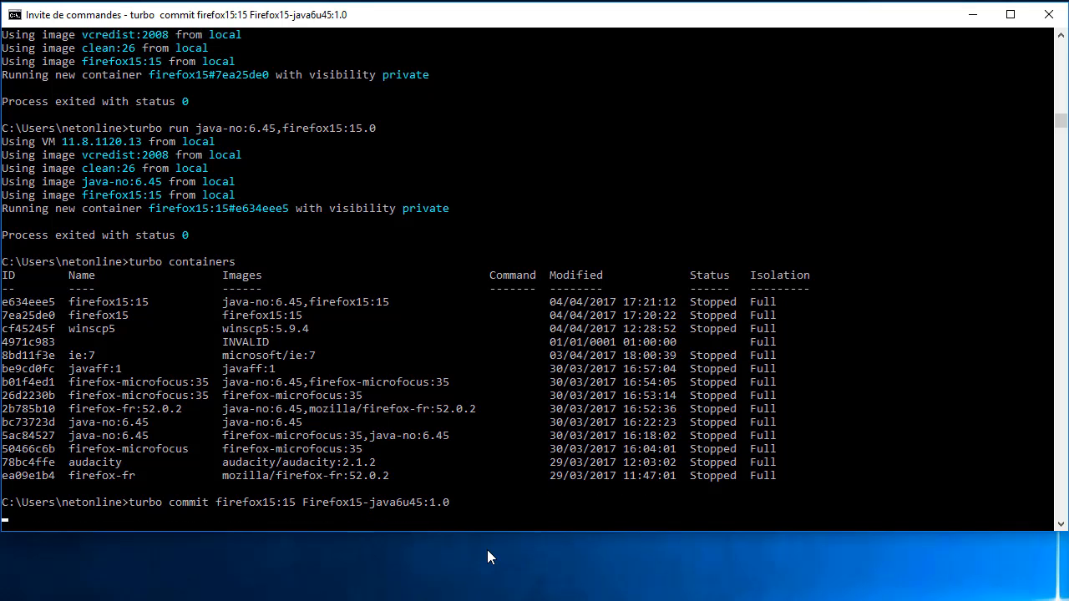
pyautogui.press('Return')
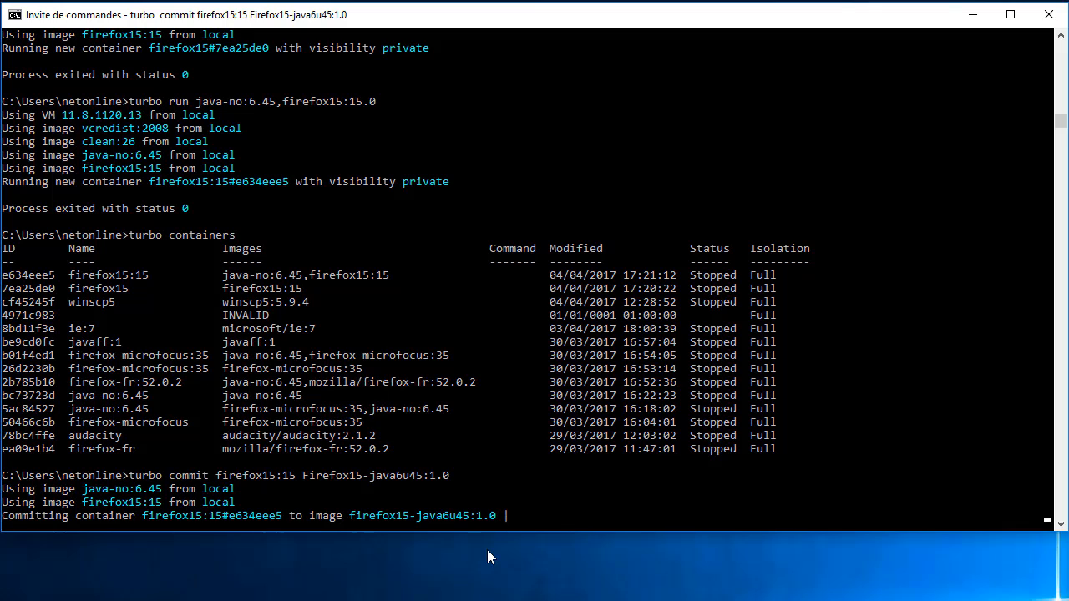
pyautogui.moveTo(93, 511)
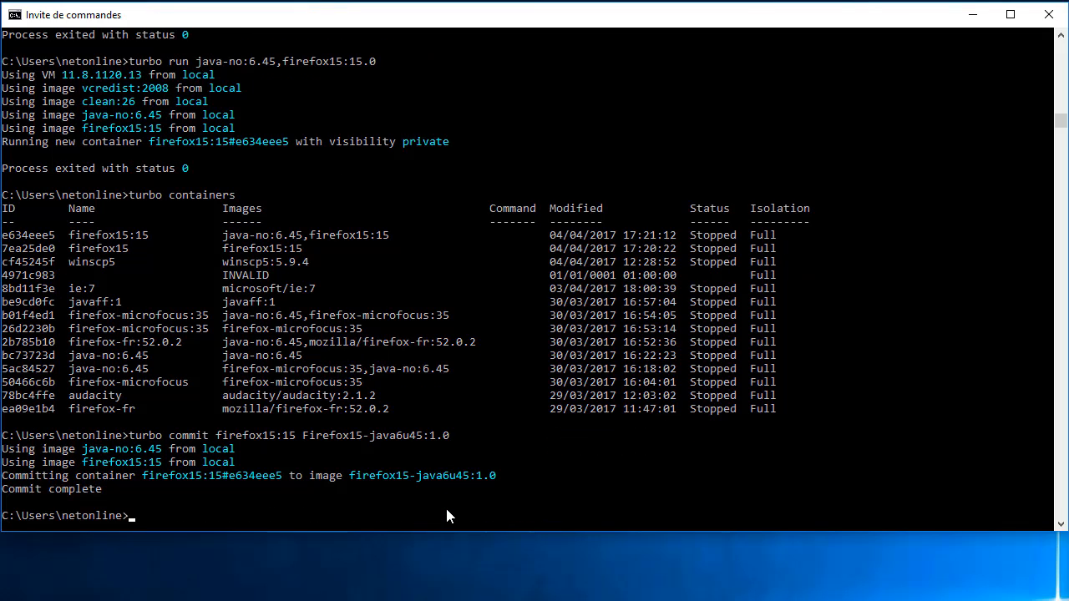
pyautogui.moveTo(541, 505)
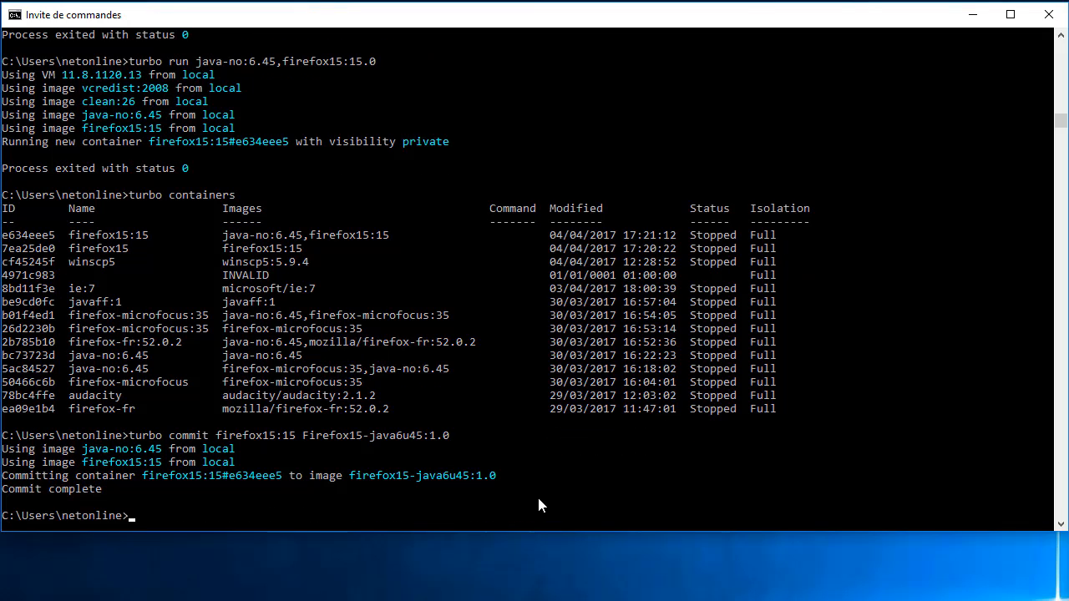
# List images with 'turbo images', then run 'turbo run firefox15-java6u45' to launch the new image
pyautogui.write('turbo images')
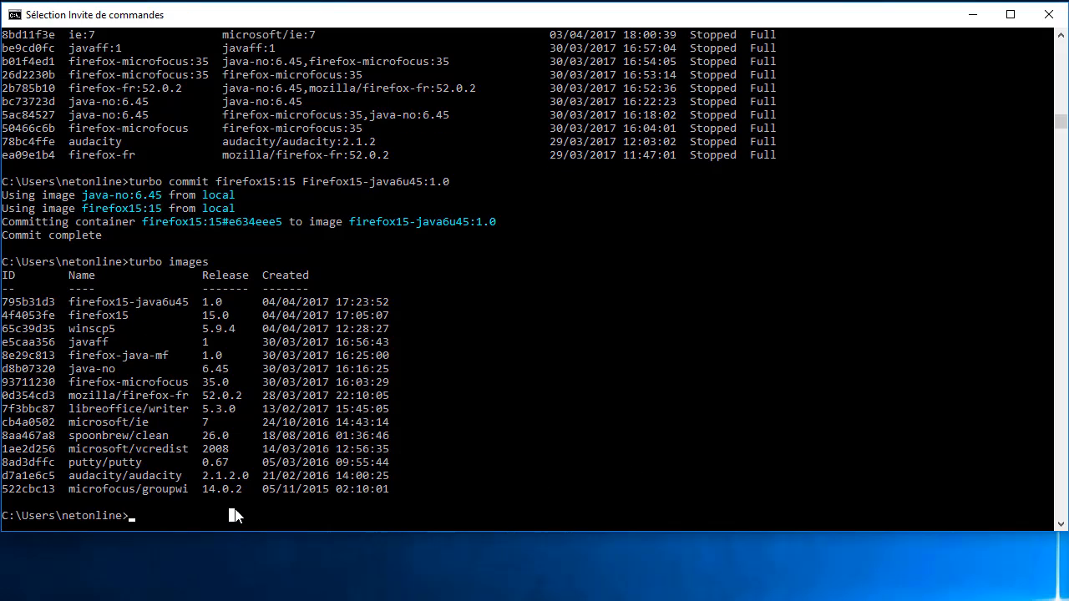
pyautogui.write('turb')
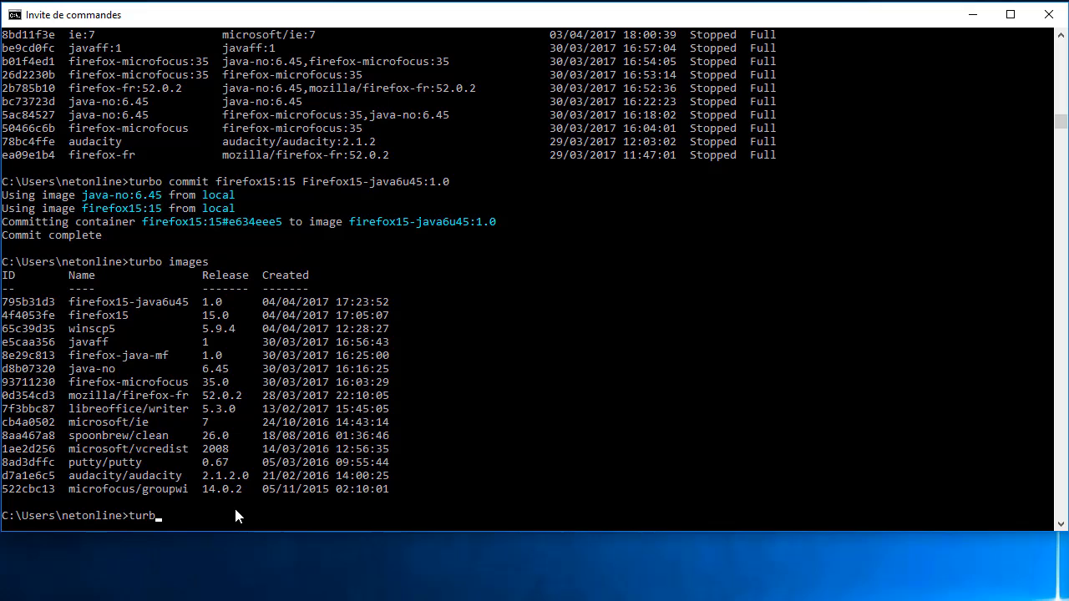
pyautogui.write('run')
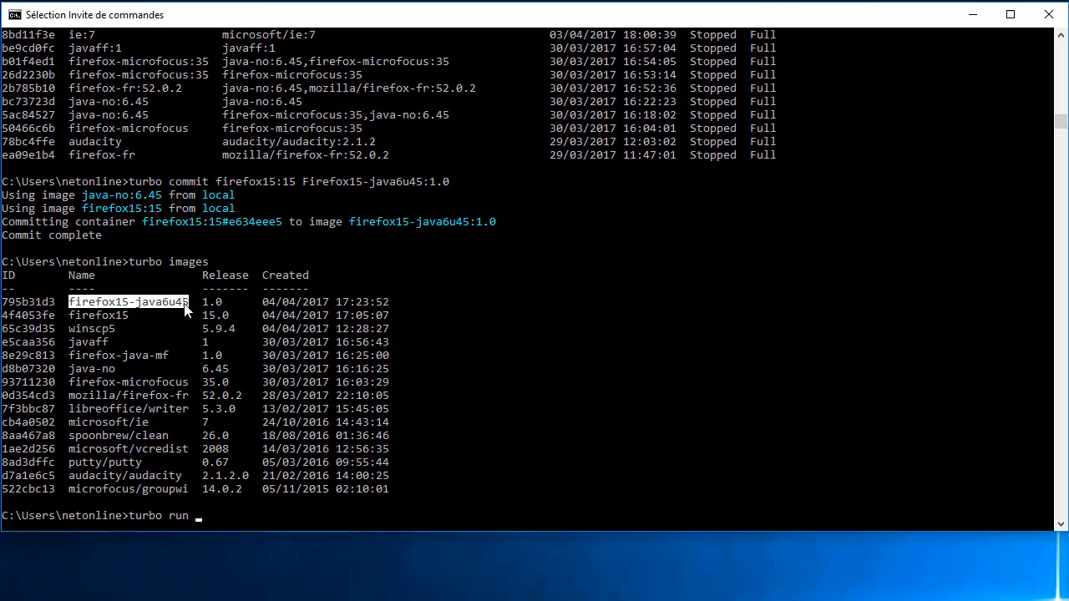
pyautogui.write('firefox15-java6u45')
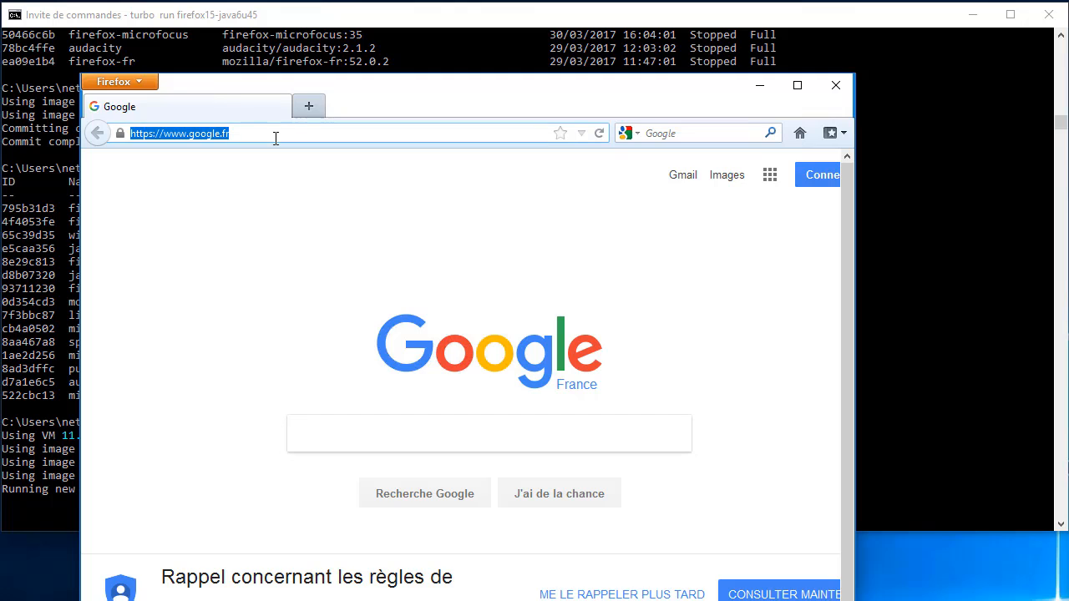
# Confirm about:plugins shows Java(TM) Platform SE 6 U45 in the new container, then close Firefox
pyautogui.write('about:plugins')
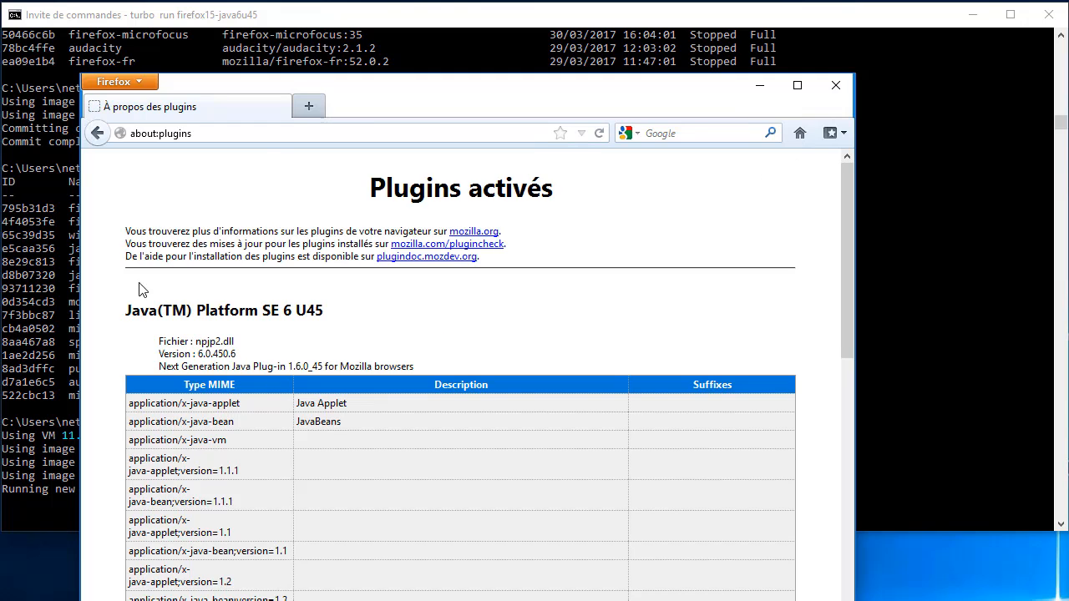
pyautogui.moveTo(835, 85)
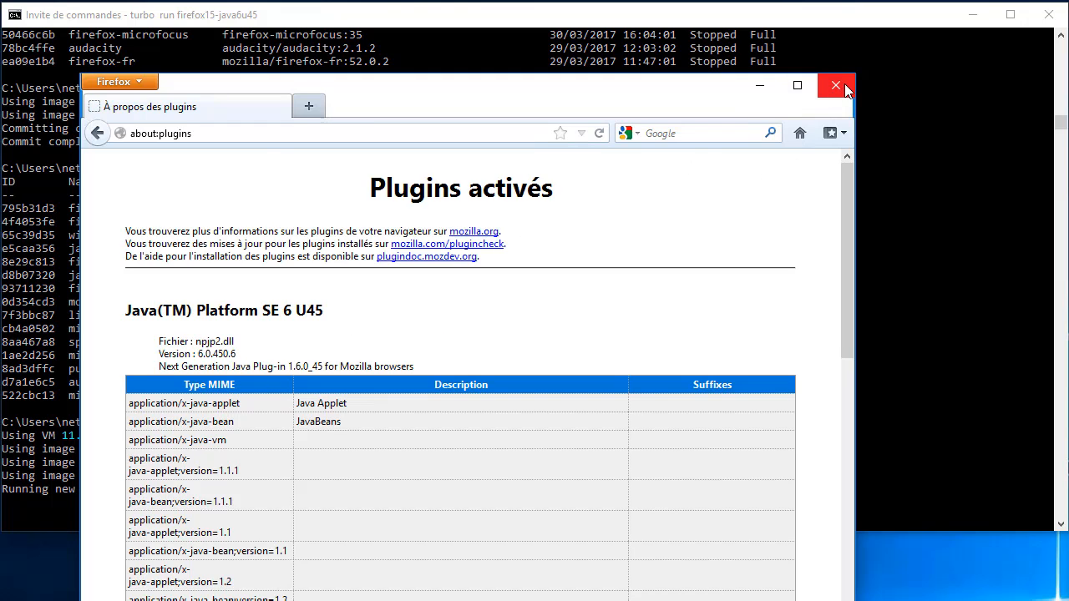
pyautogui.click(835, 85)
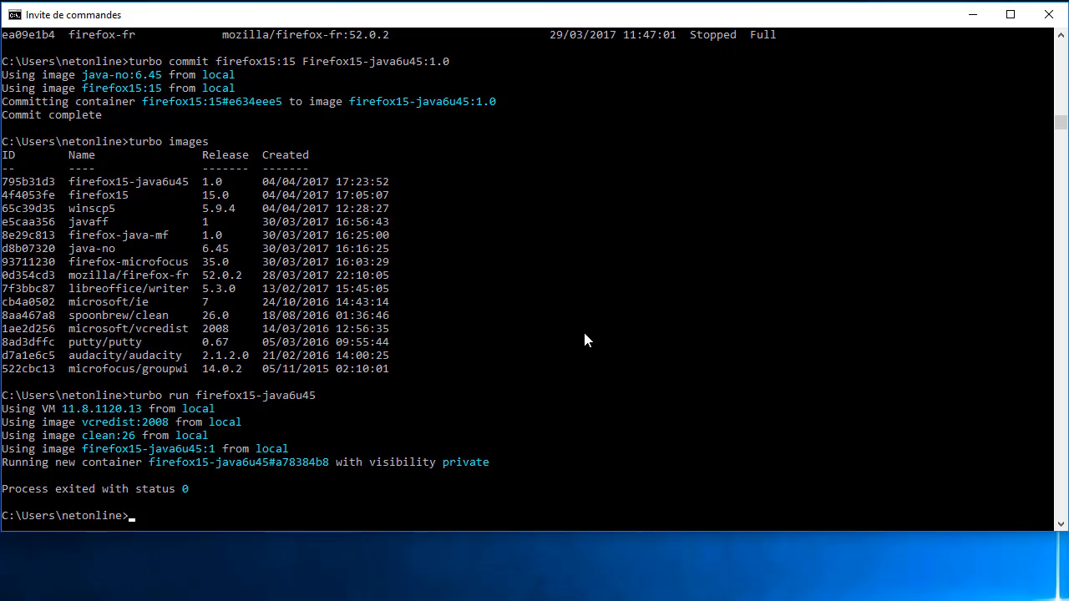
pyautogui.moveTo(967, 479)
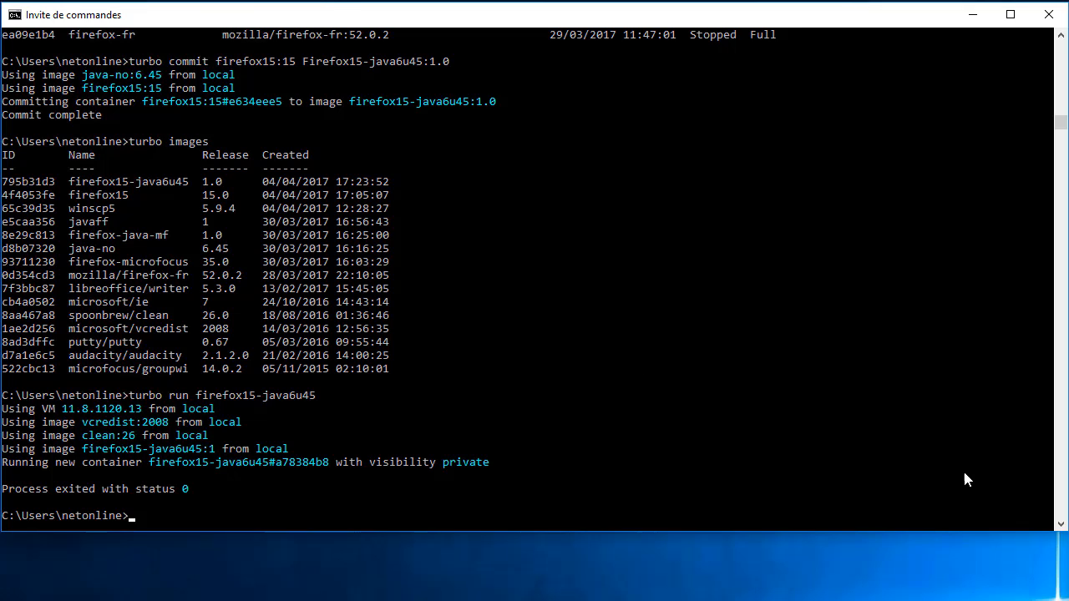